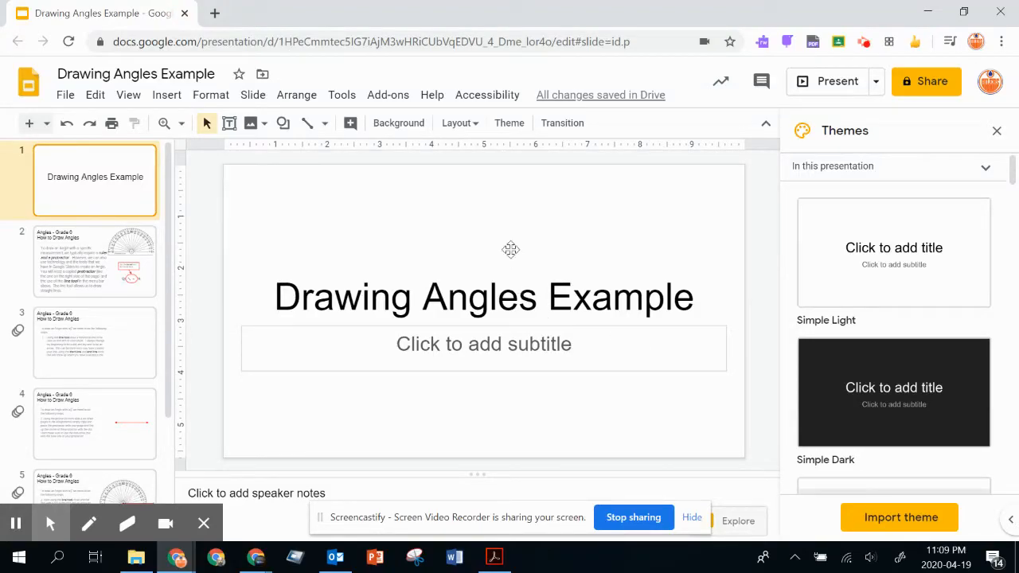
mouse_move(207, 215)
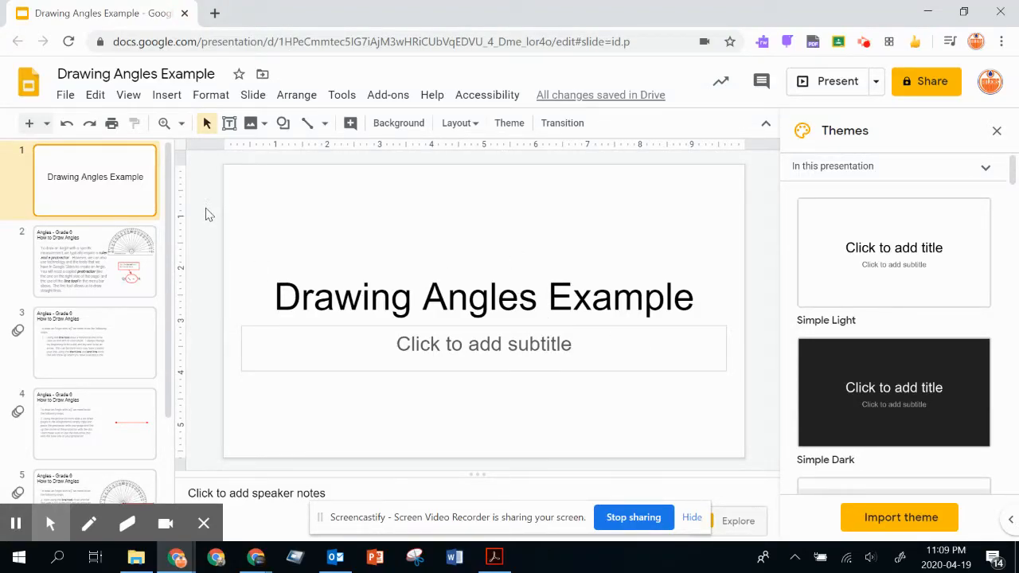
mouse_move(355, 296)
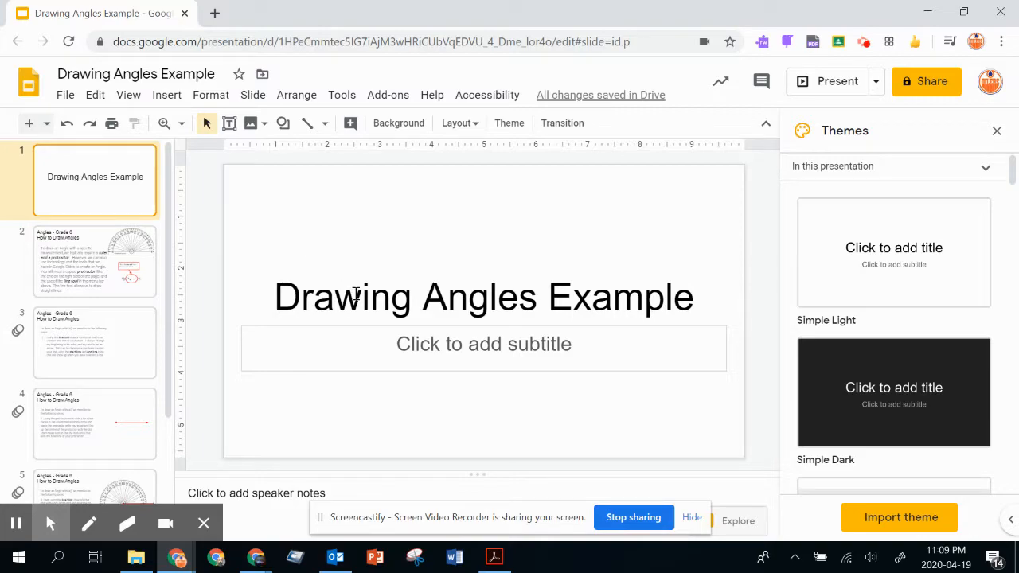
mouse_move(85, 259)
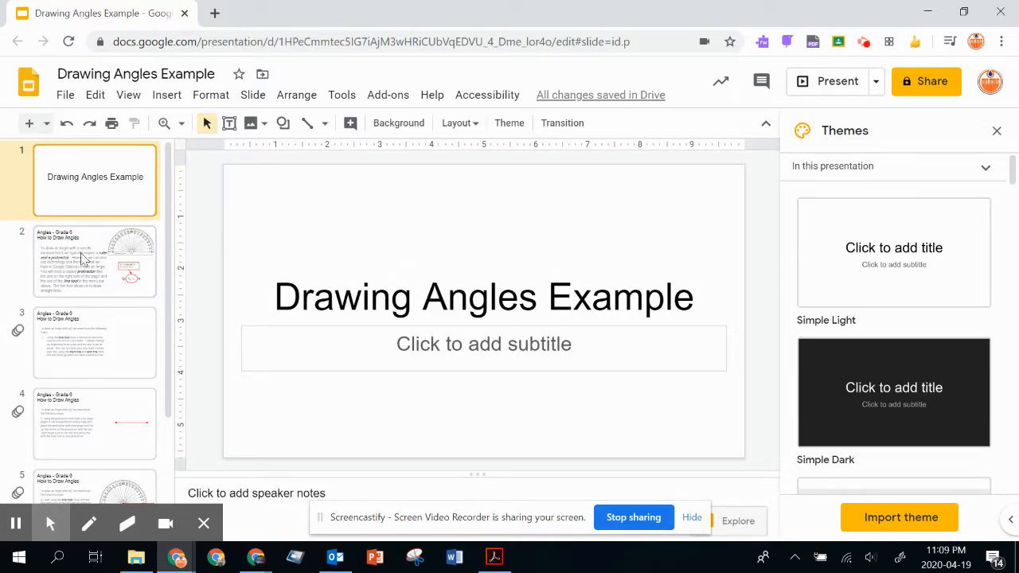
On the protractor slide 2, select the protractor image and show the line-type options
left_click(93, 261)
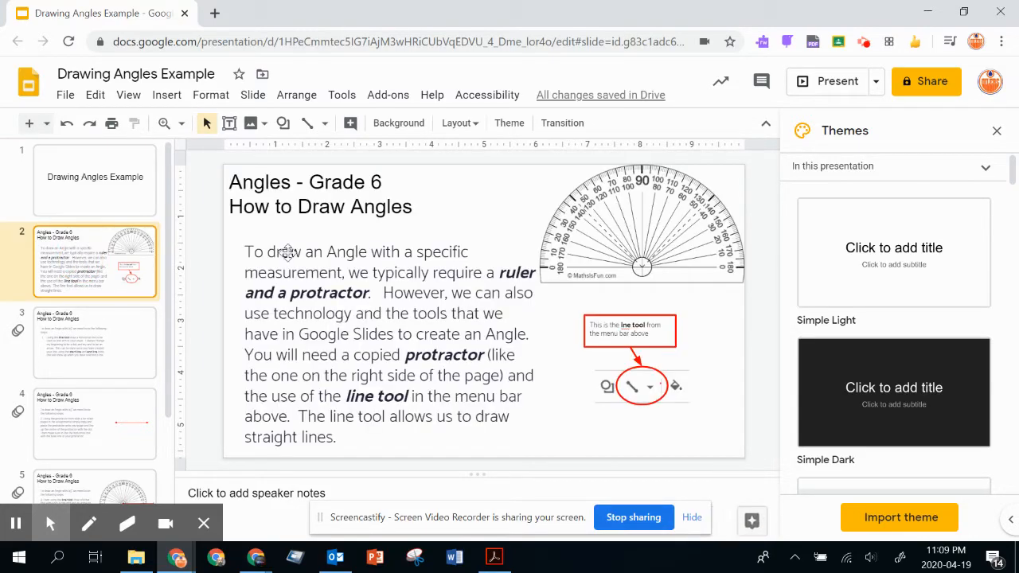
mouse_move(505, 251)
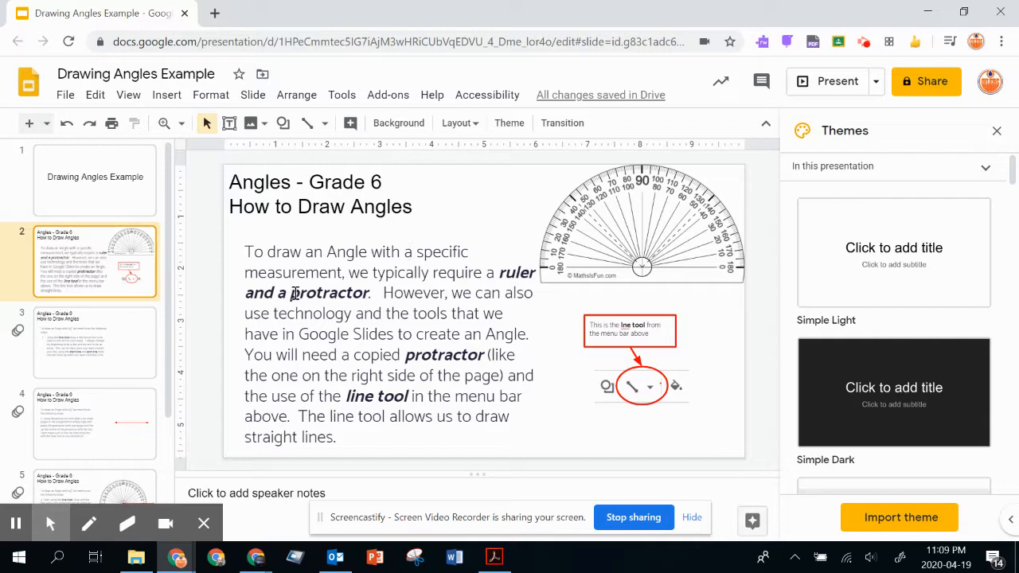
mouse_move(366, 277)
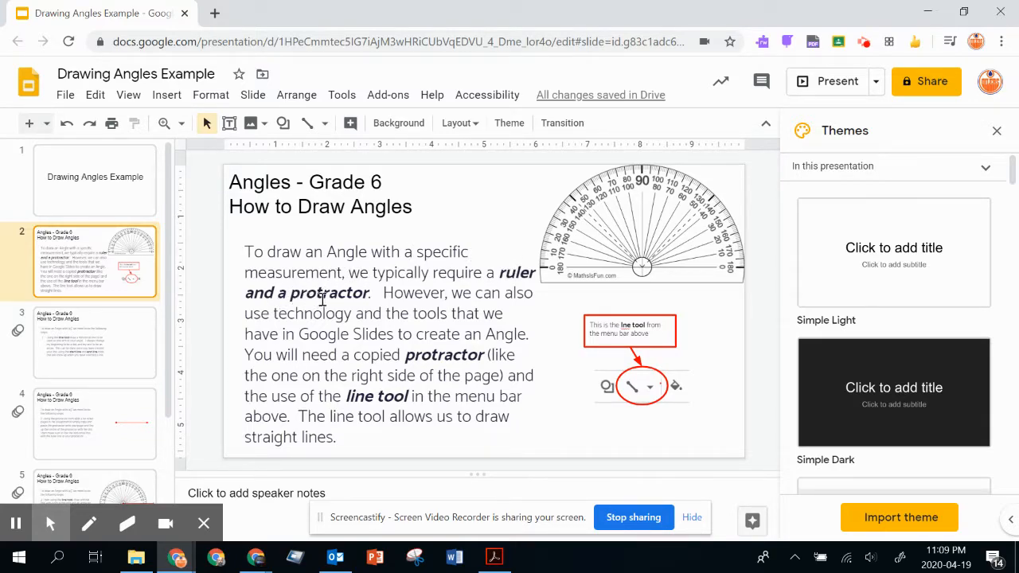
mouse_move(415, 309)
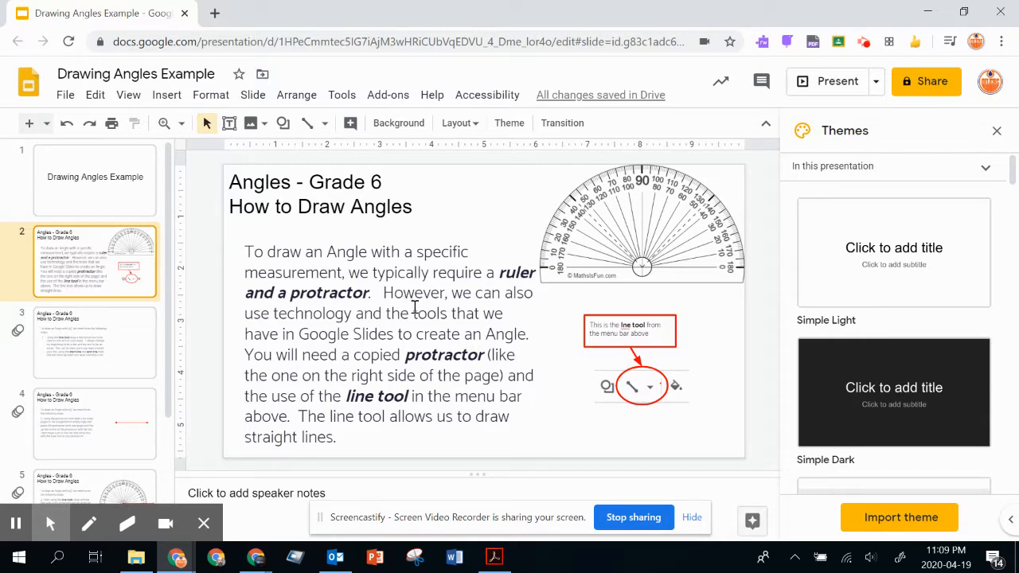
left_click(641, 223)
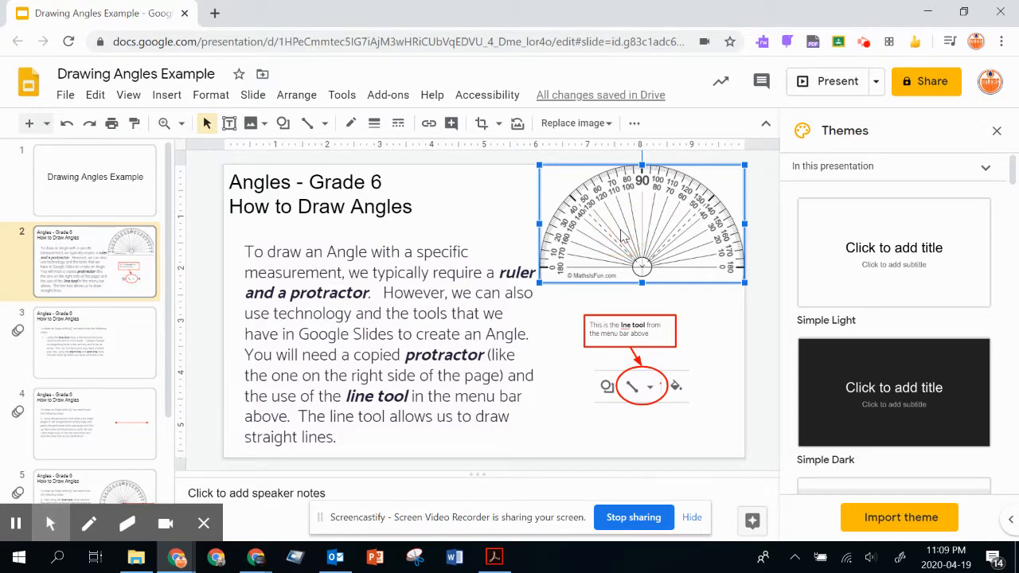
mouse_move(629, 390)
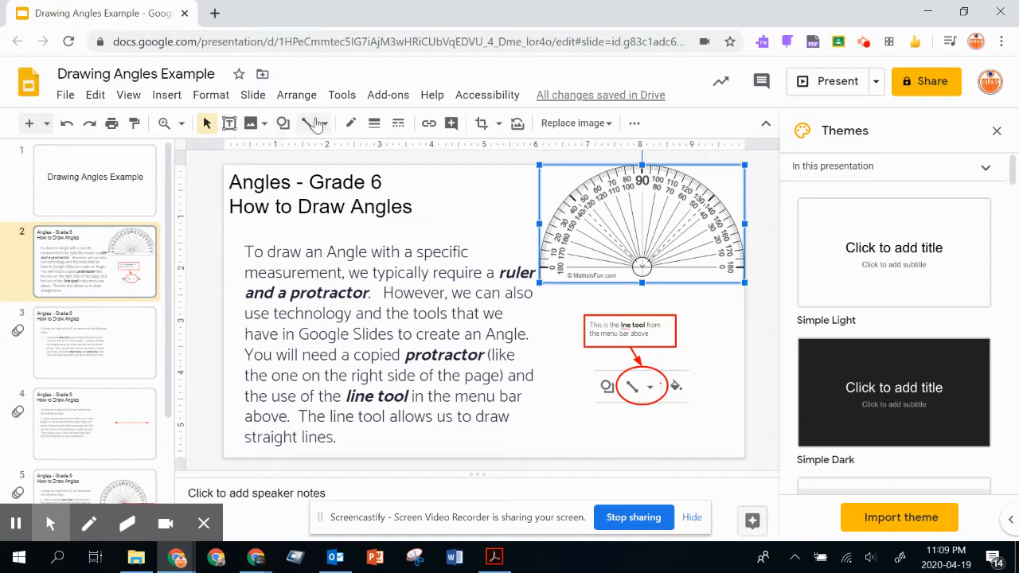
left_click(327, 122)
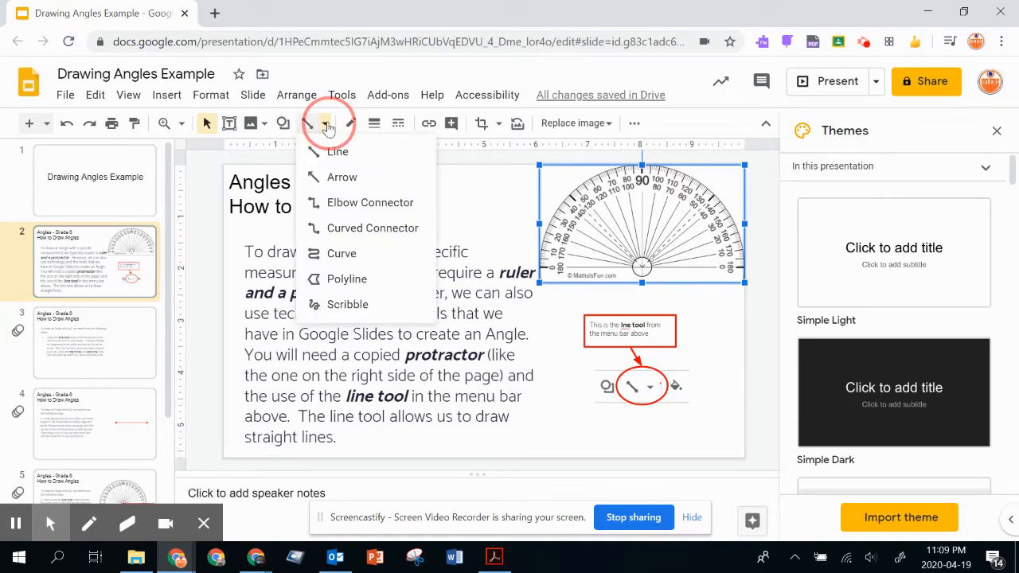
mouse_move(338, 152)
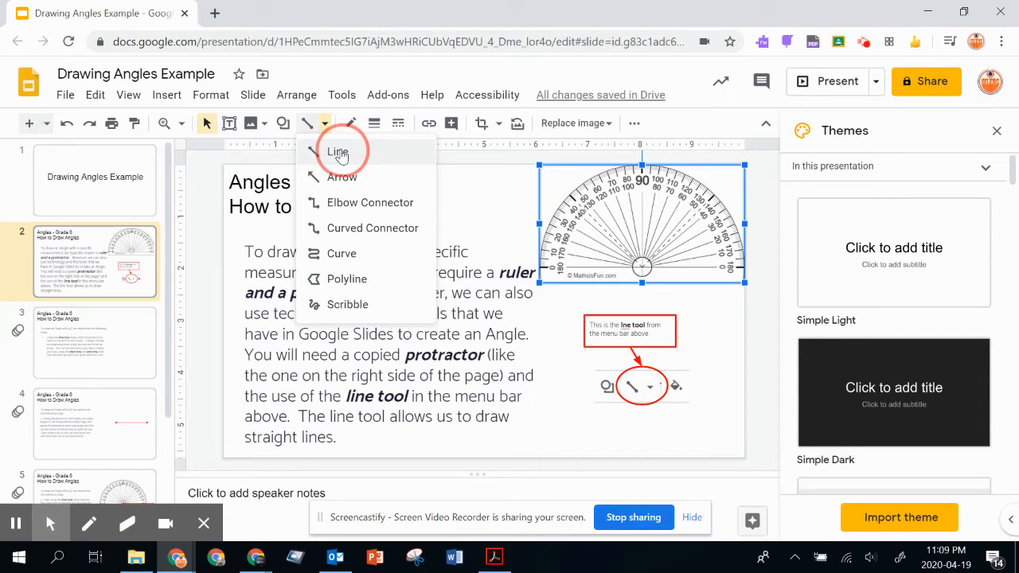
Open slide 3 with the 145° angle steps and draw a straight horizontal line
left_click(94, 343)
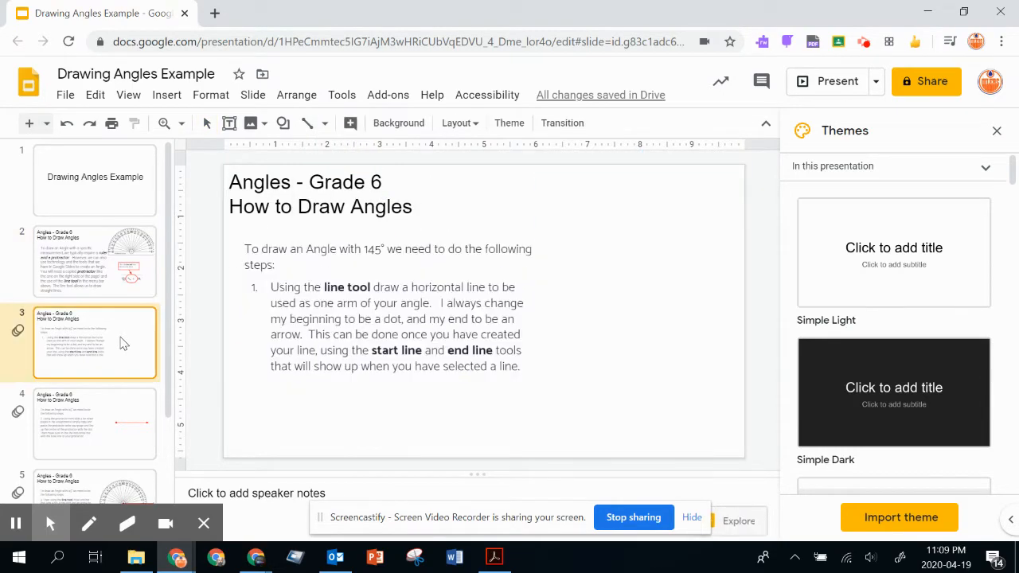
mouse_move(325, 123)
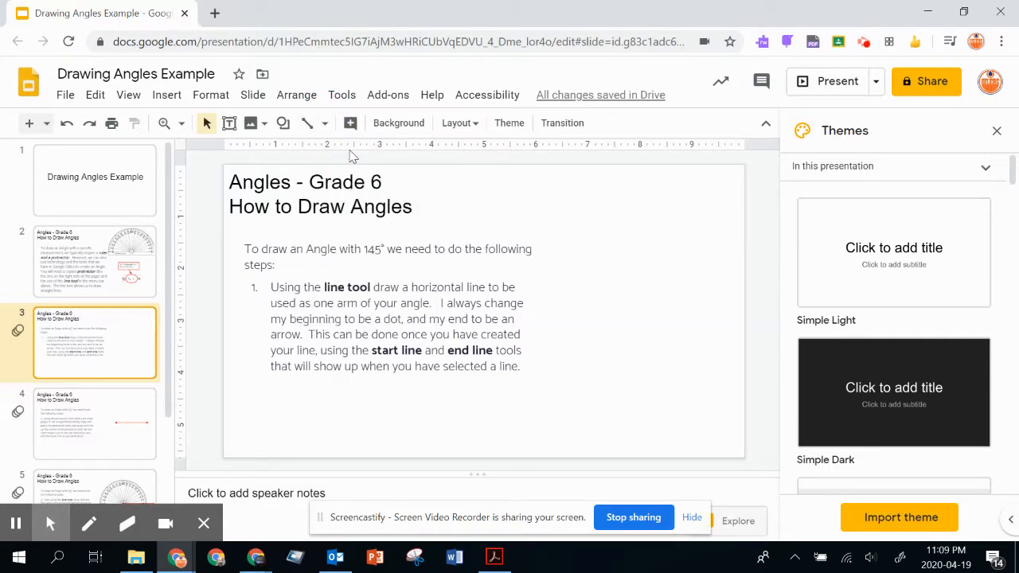
mouse_move(573, 312)
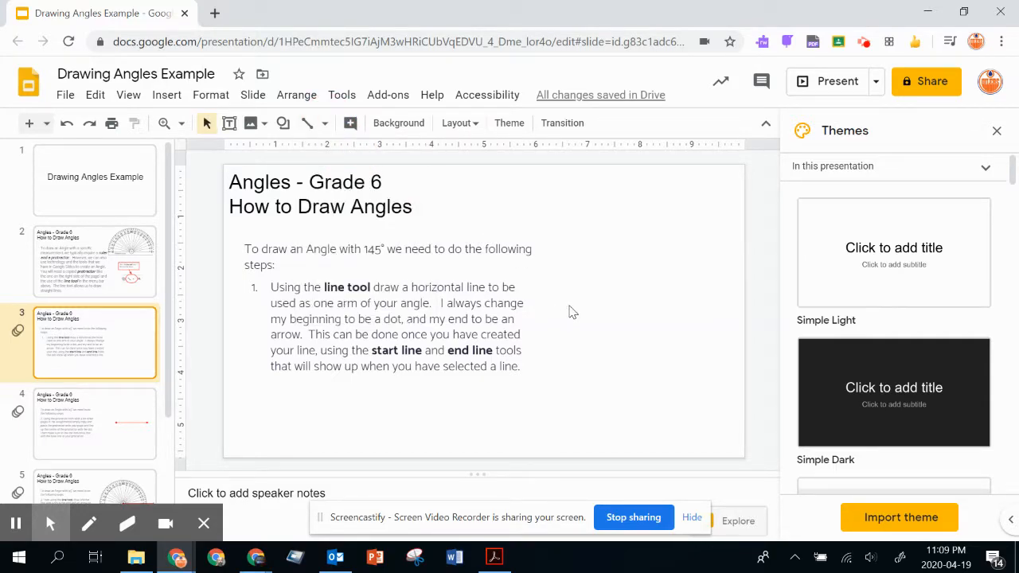
mouse_move(243, 154)
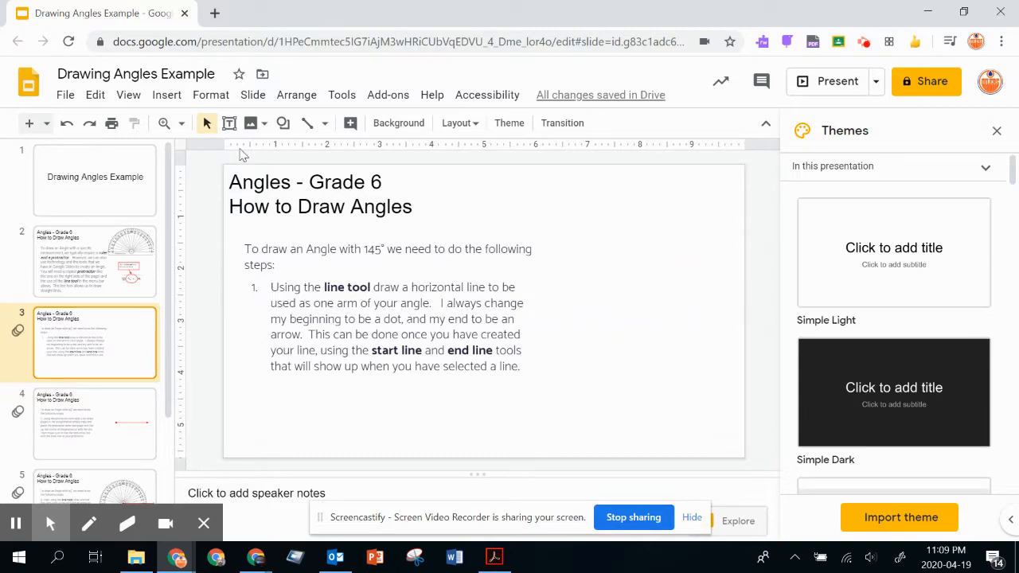
left_click(334, 183)
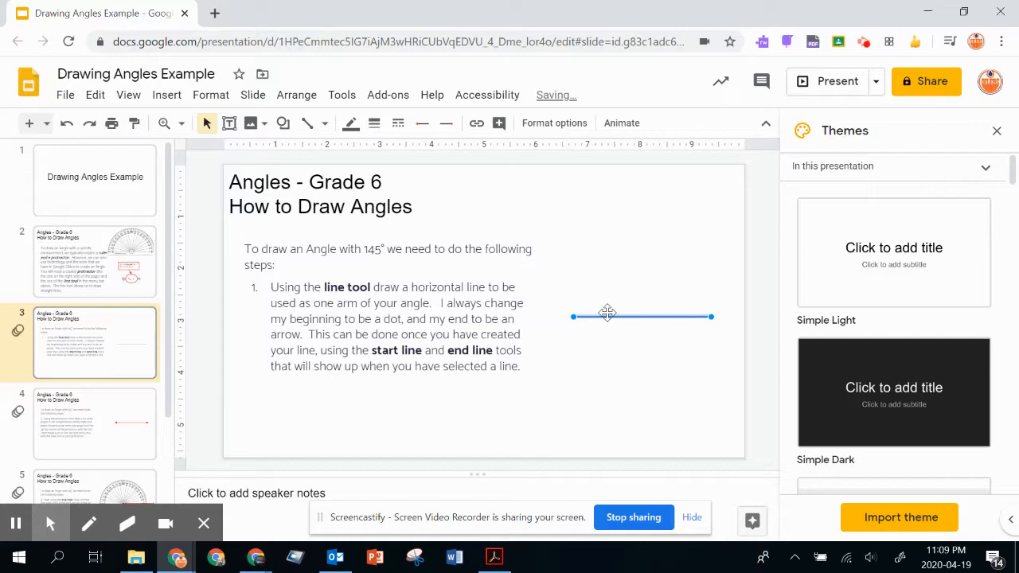
mouse_move(422, 123)
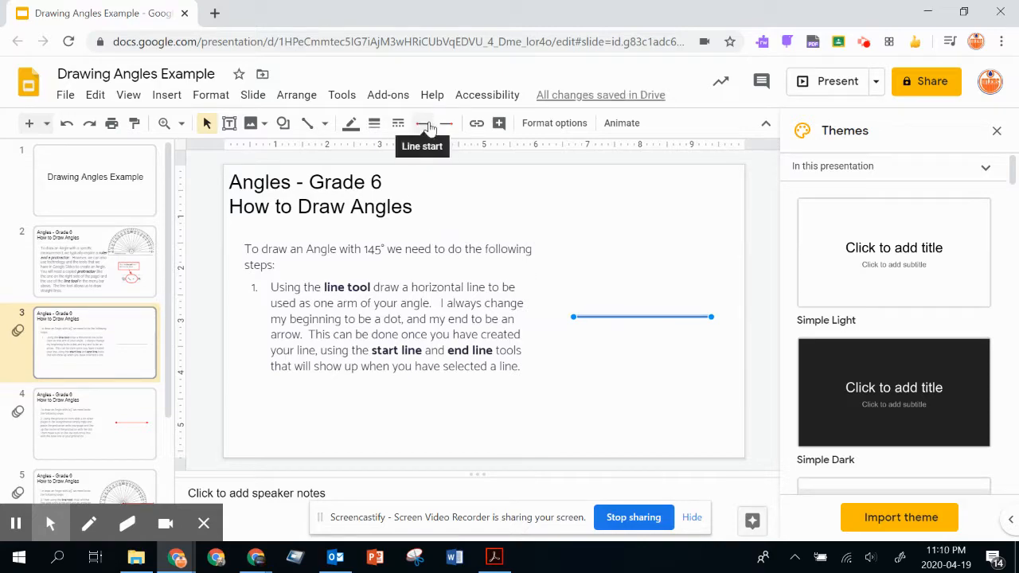
mouse_move(457, 123)
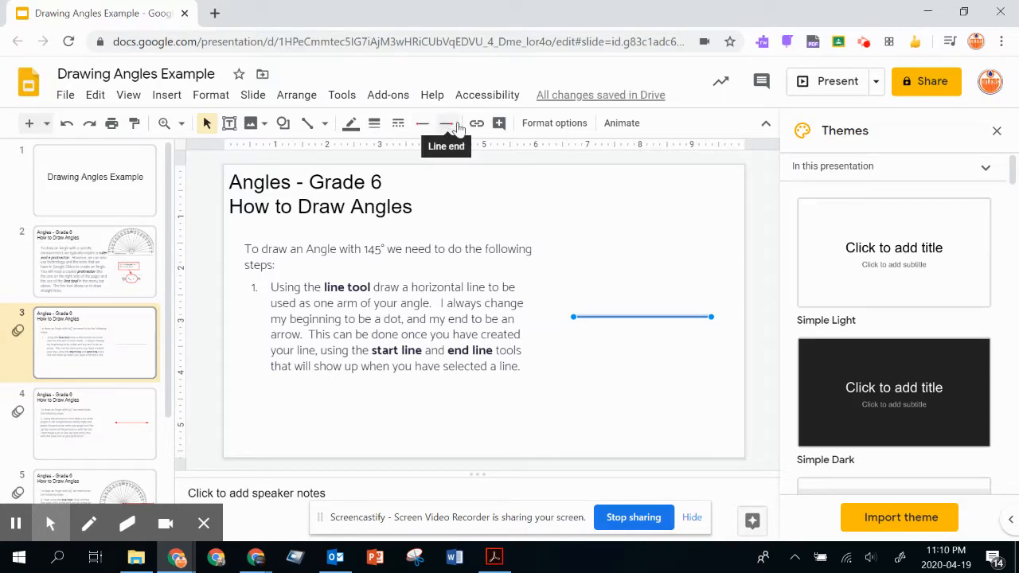
Style the line red and 2px with a dot start and filled-arrow end, then go to slide 4
left_click(446, 124)
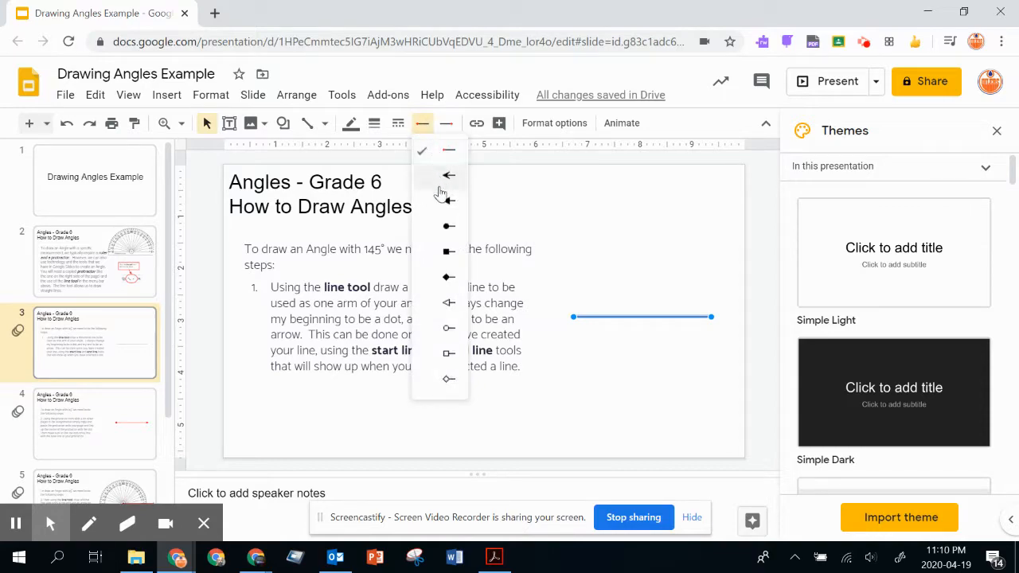
mouse_move(448, 230)
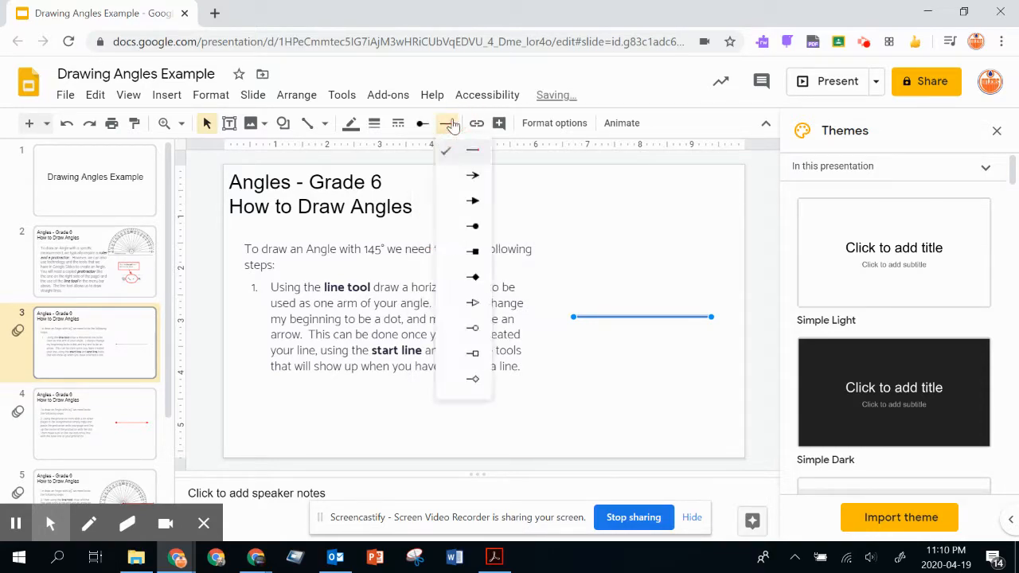
mouse_move(473, 200)
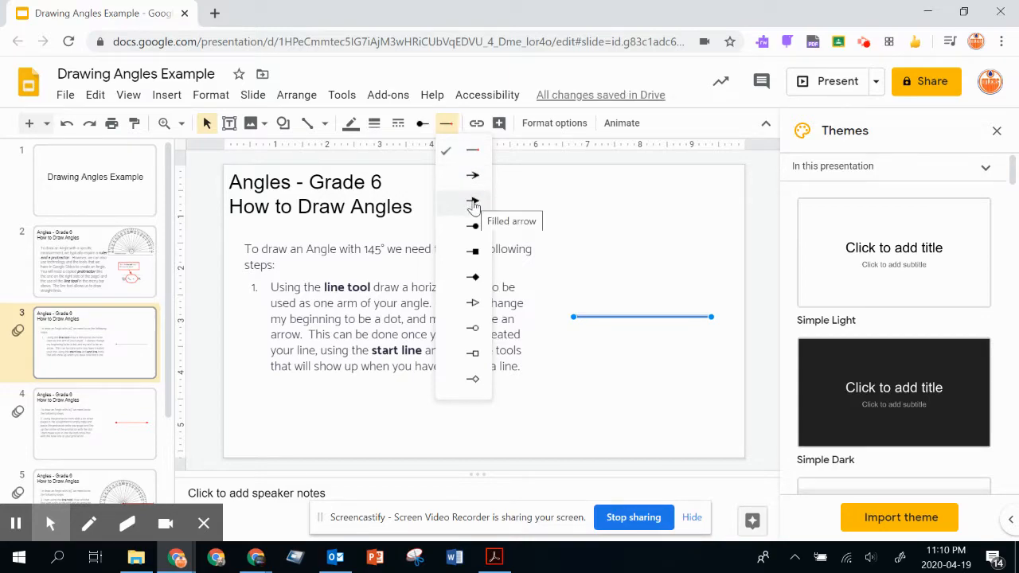
left_click(473, 203)
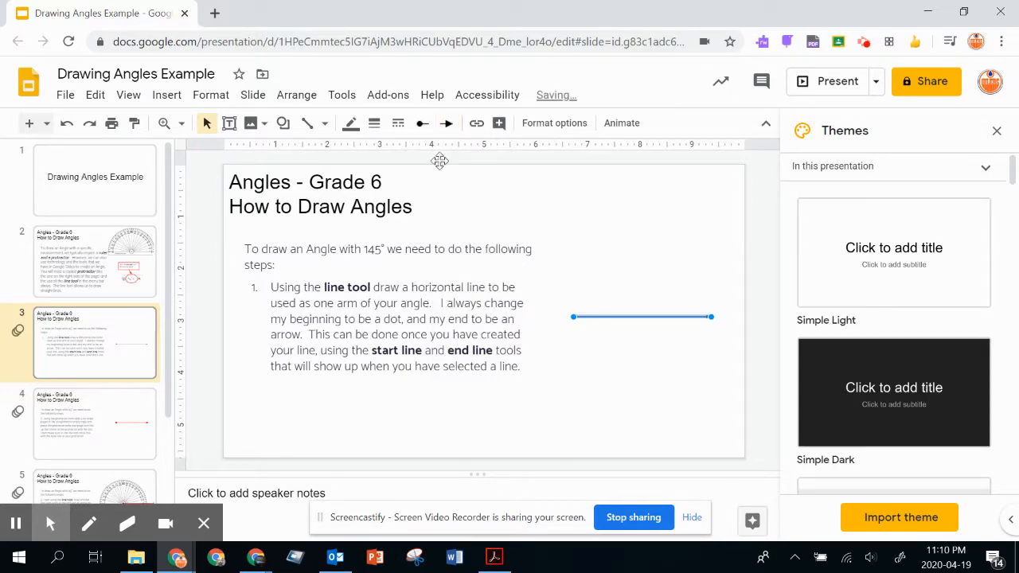
left_click(374, 123)
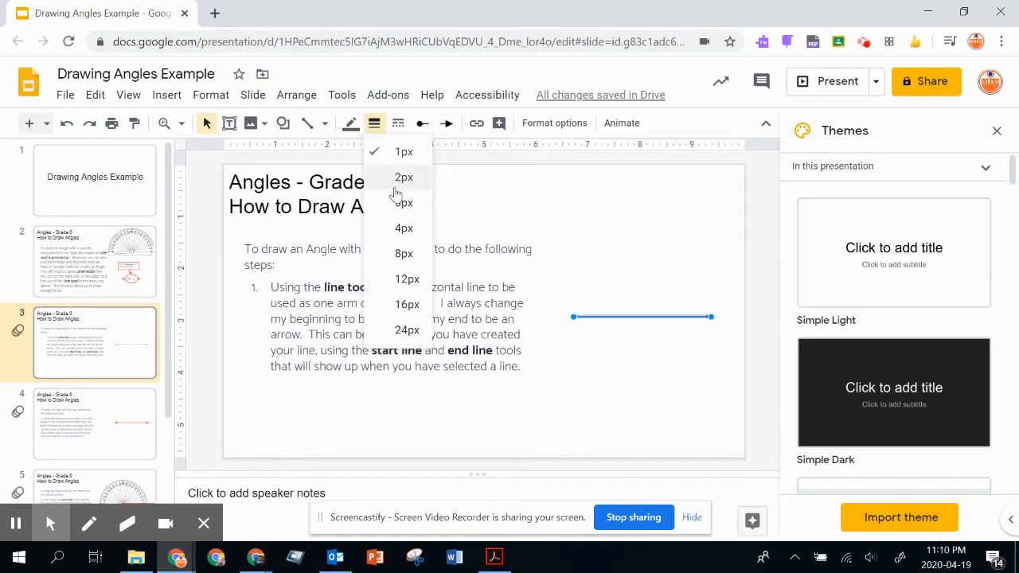
mouse_move(398, 204)
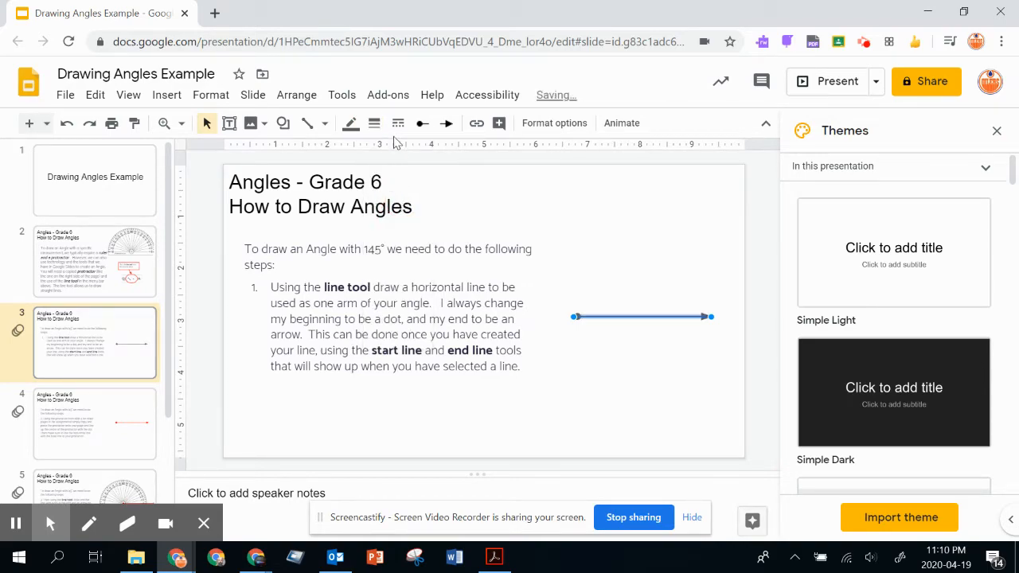
left_click(350, 123)
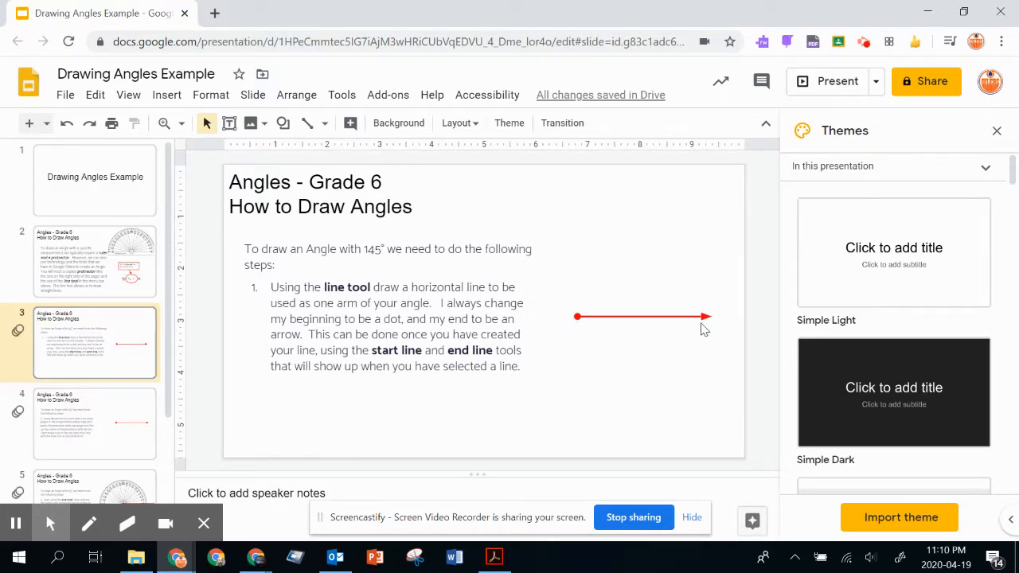
left_click(95, 424)
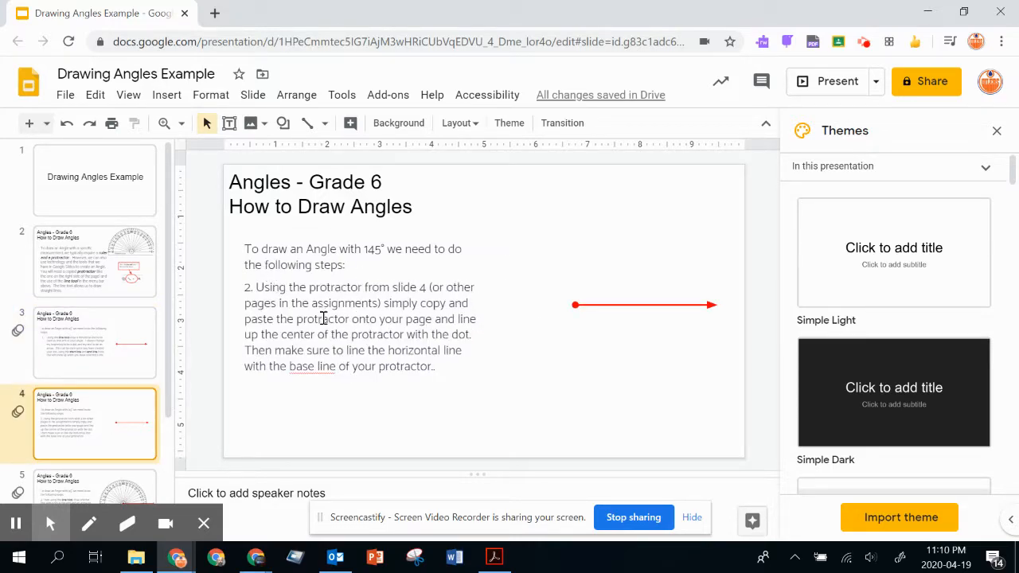
Copy the protractor image from slide 2 and bring it onto slide 4
left_click(358, 318)
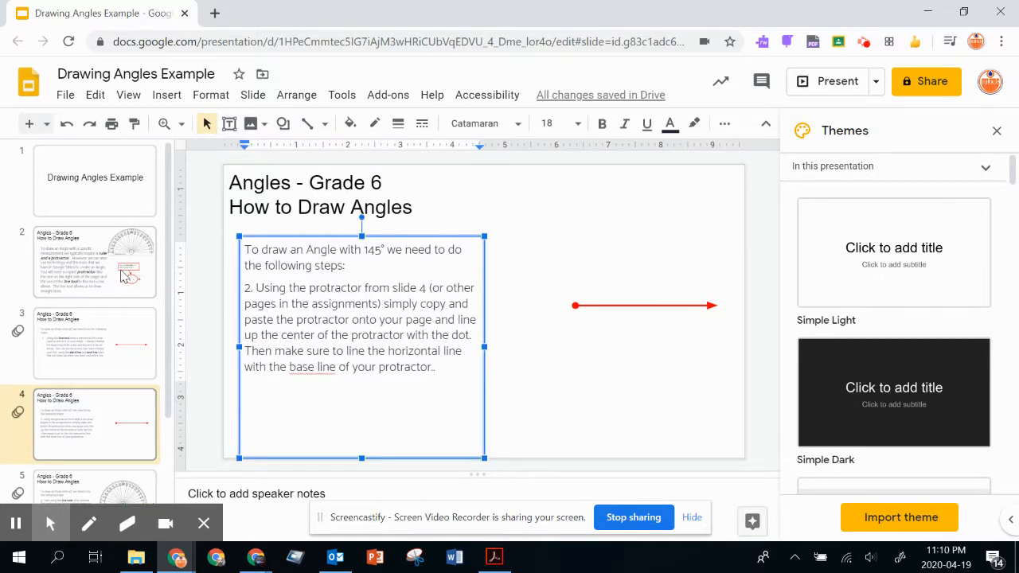
left_click(93, 262)
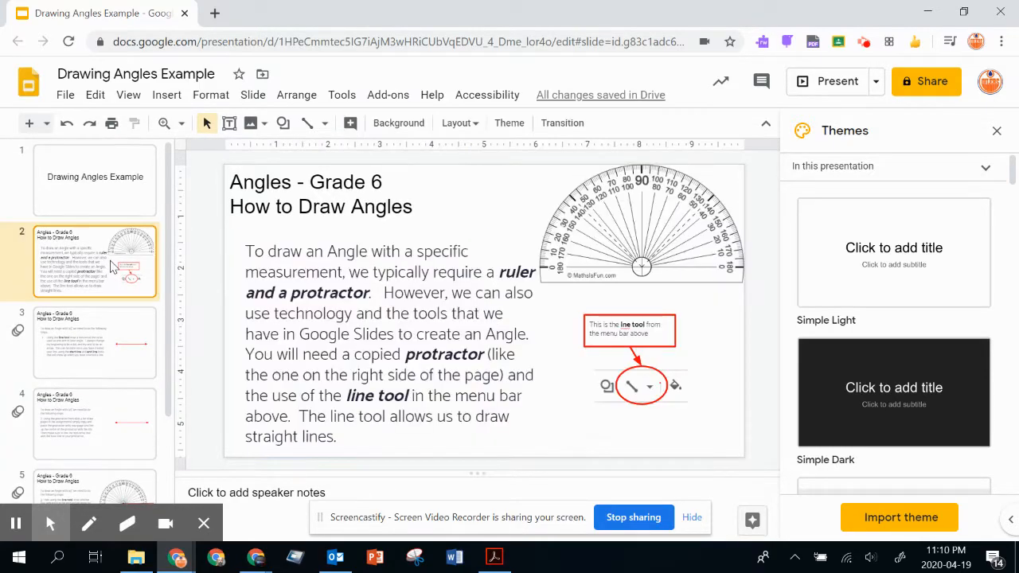
left_click(641, 223)
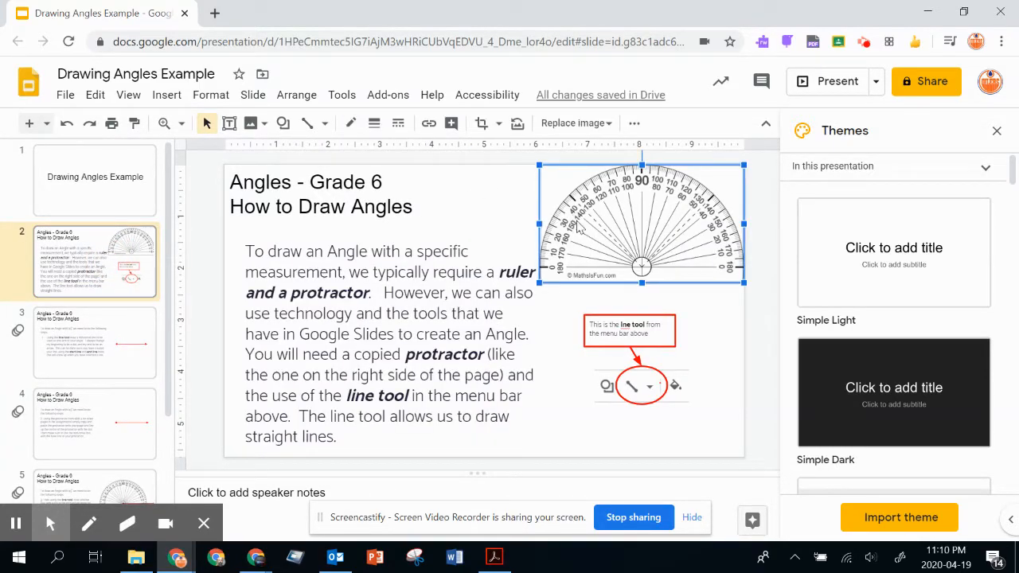
right_click(641, 223)
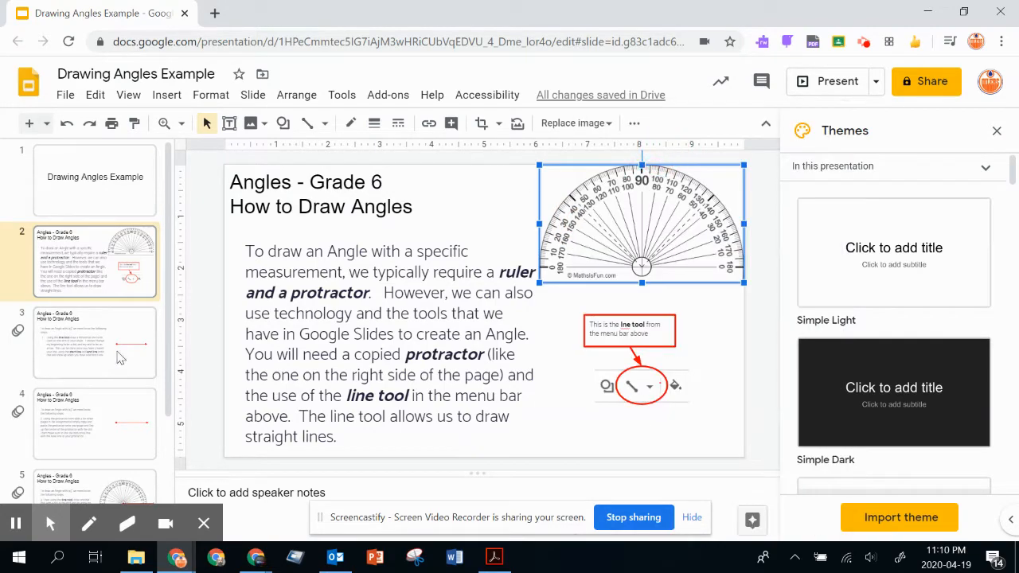
left_click(94, 423)
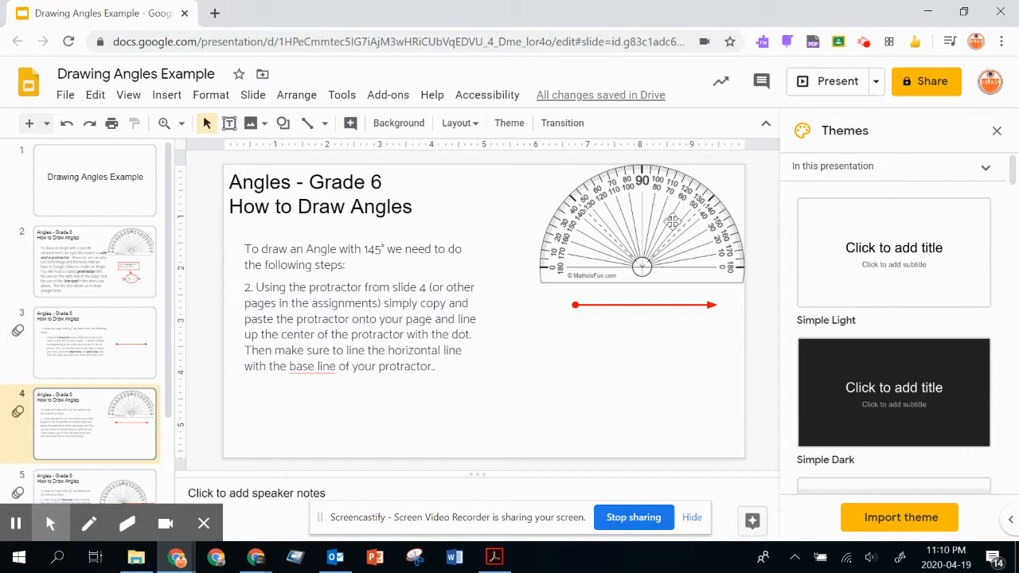
Select the protractor image on slide 4 to place its centre over the line's dot
left_click(642, 223)
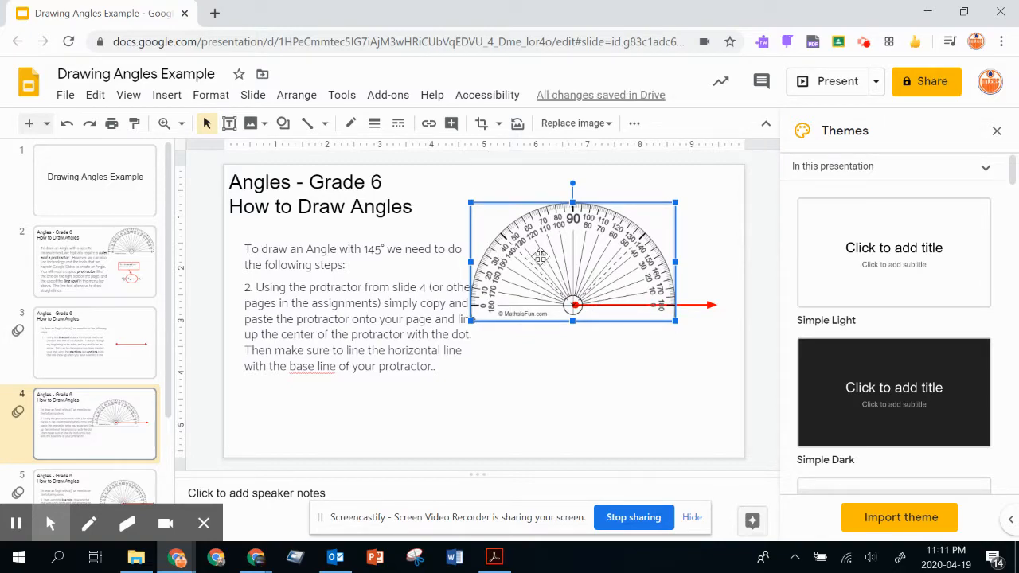
mouse_move(553, 305)
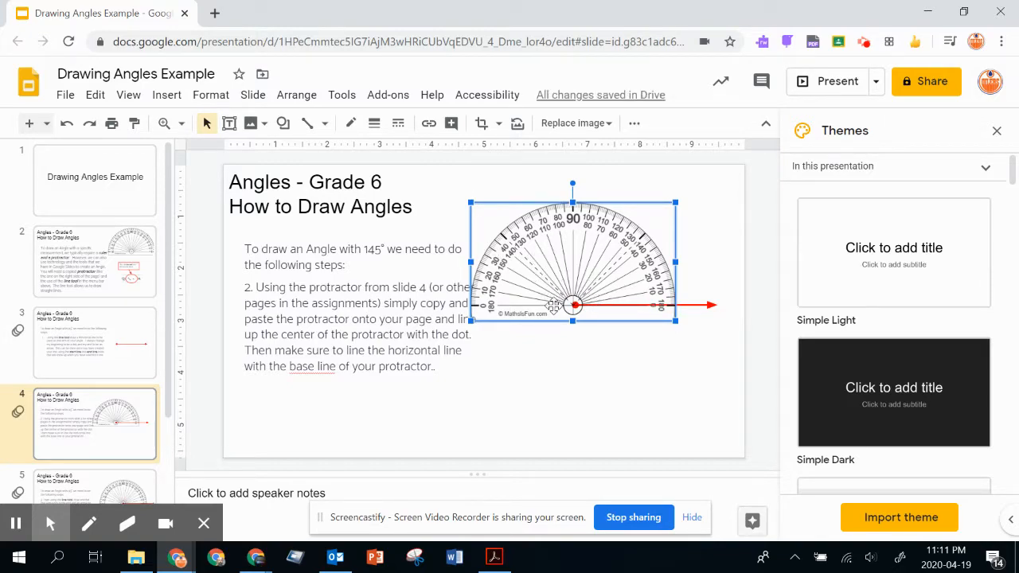
mouse_move(165, 122)
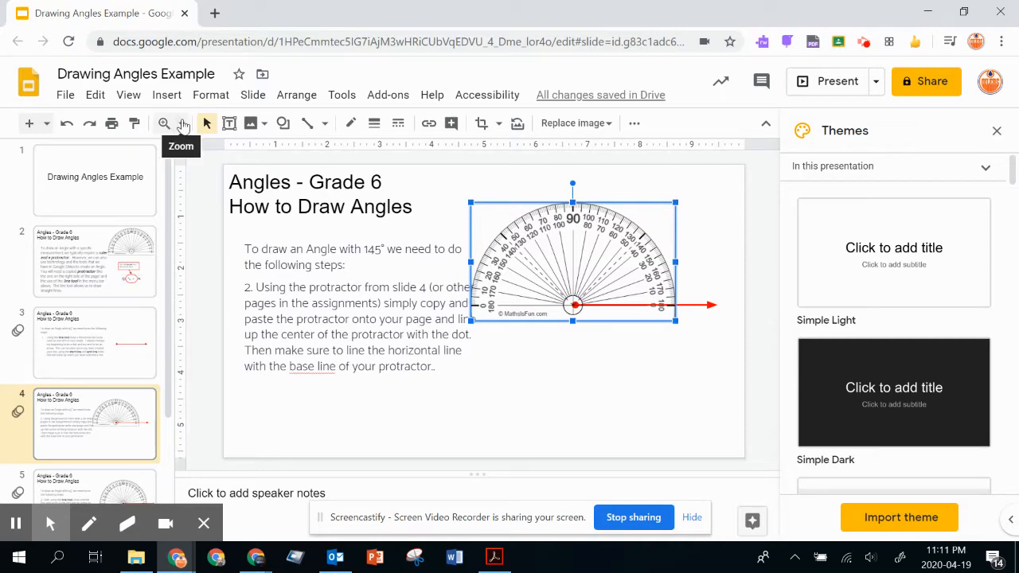
Zoom in and nudge the protractor so its 0–180 baseline lies along the red line
left_click(165, 123)
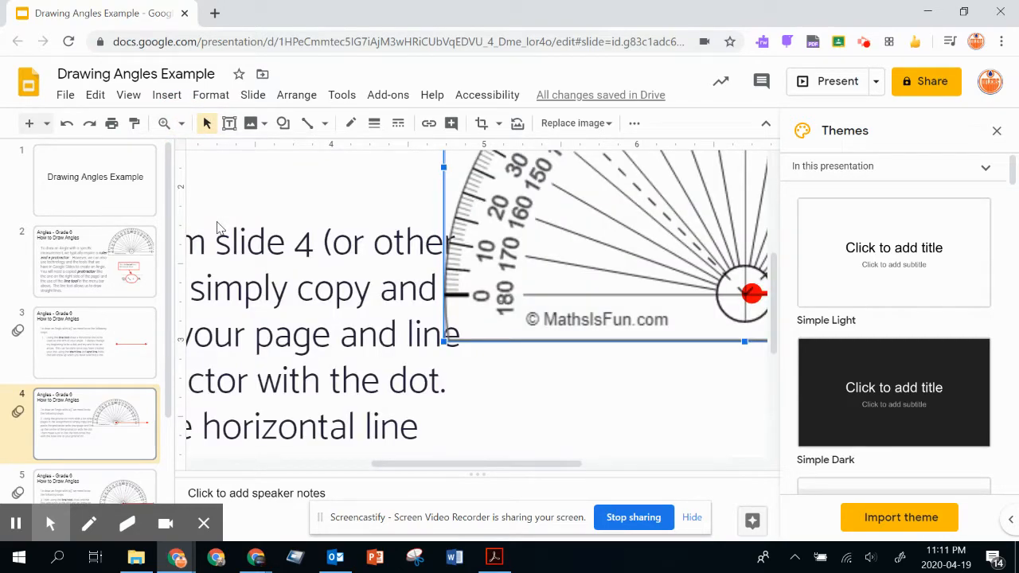
left_click(549, 464)
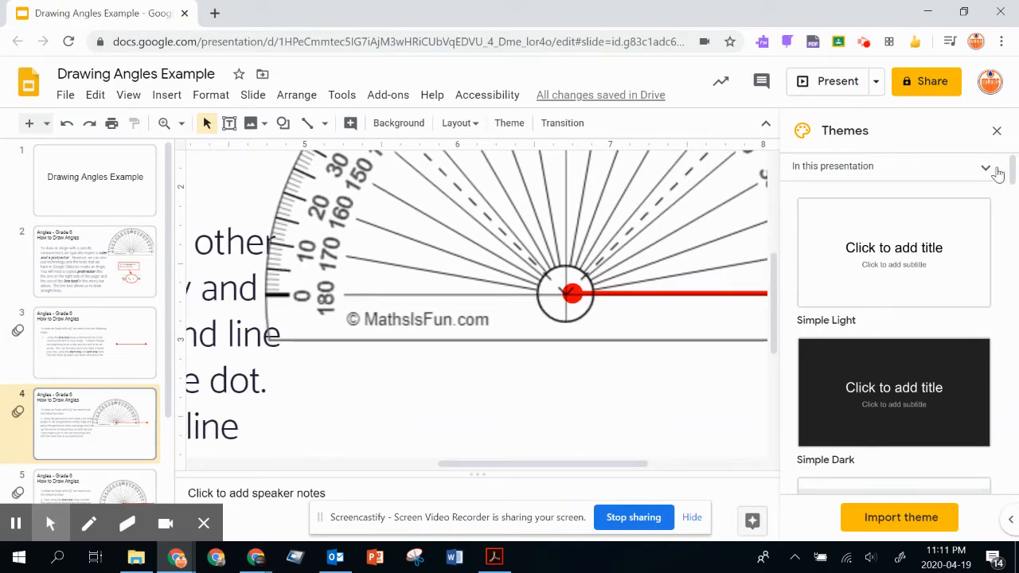
left_click(996, 130)
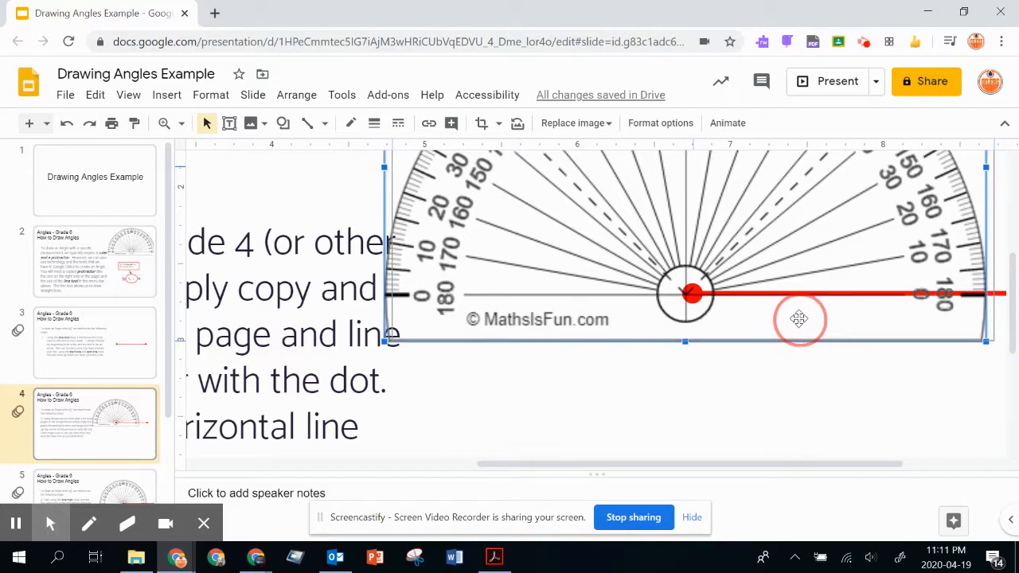
left_click_drag(798, 318, 803, 326)
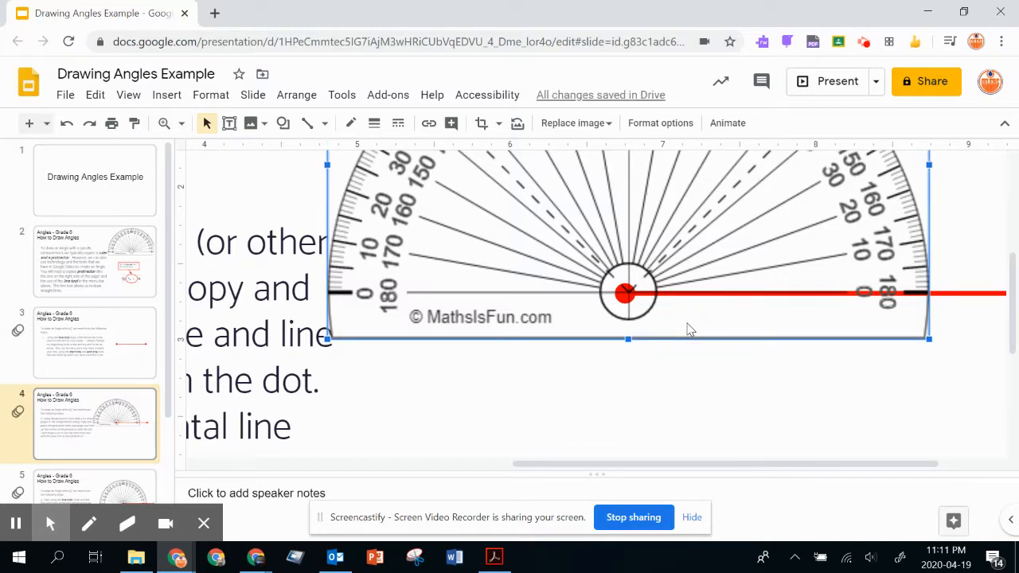
left_click(681, 325)
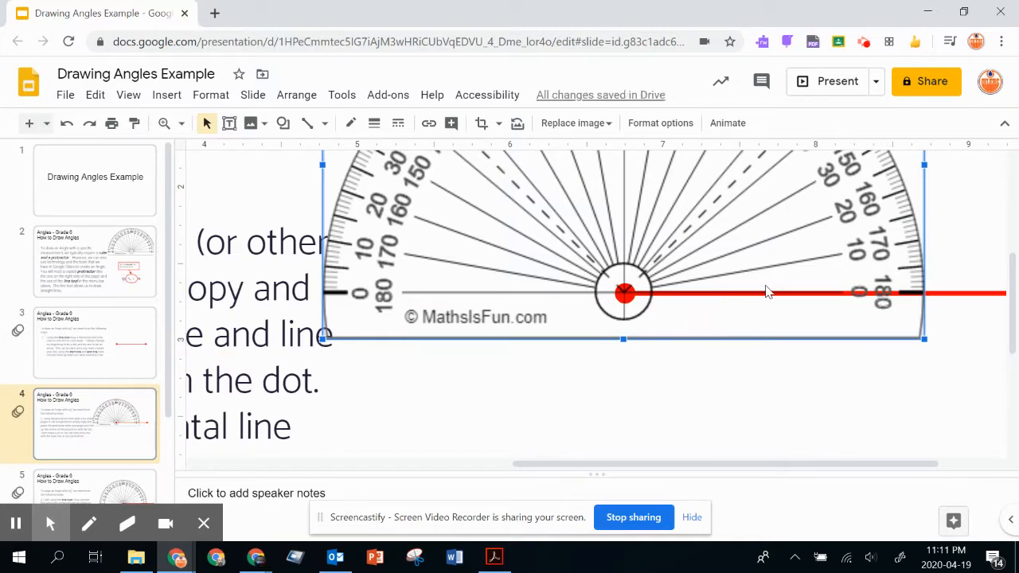
mouse_move(856, 307)
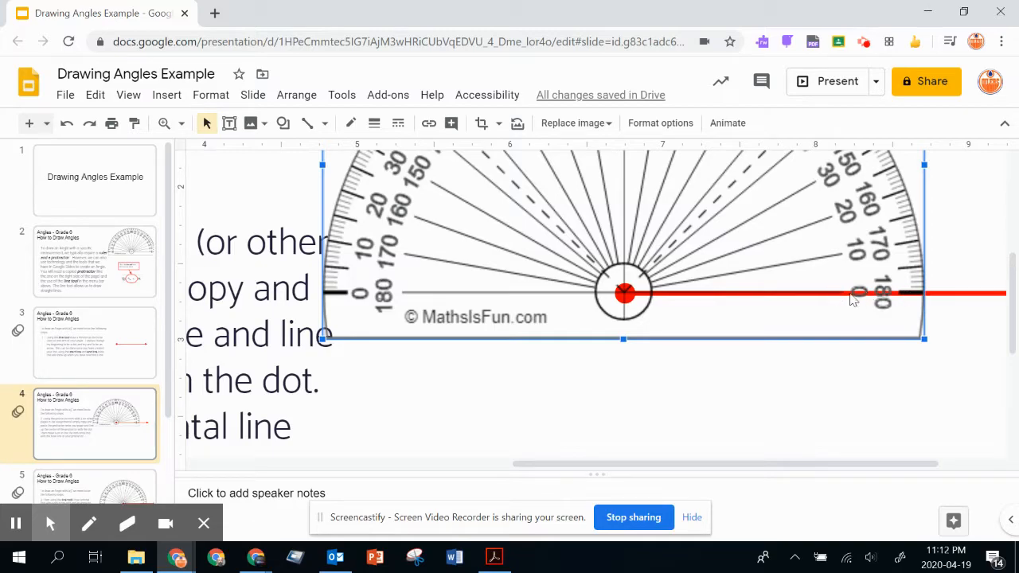
mouse_move(450, 285)
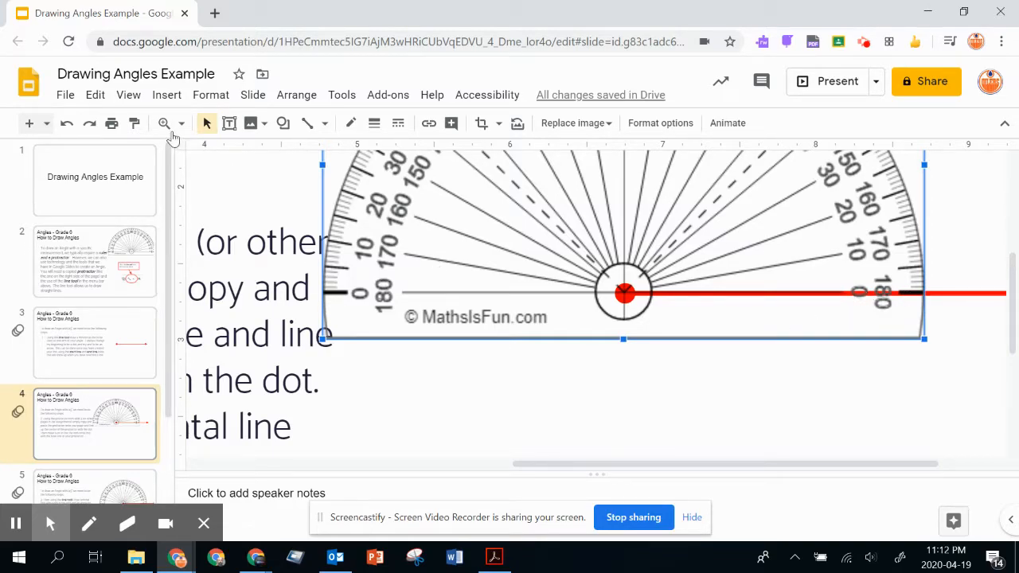
Set the zoom to Fit and open slide 5 for step 3
left_click(181, 122)
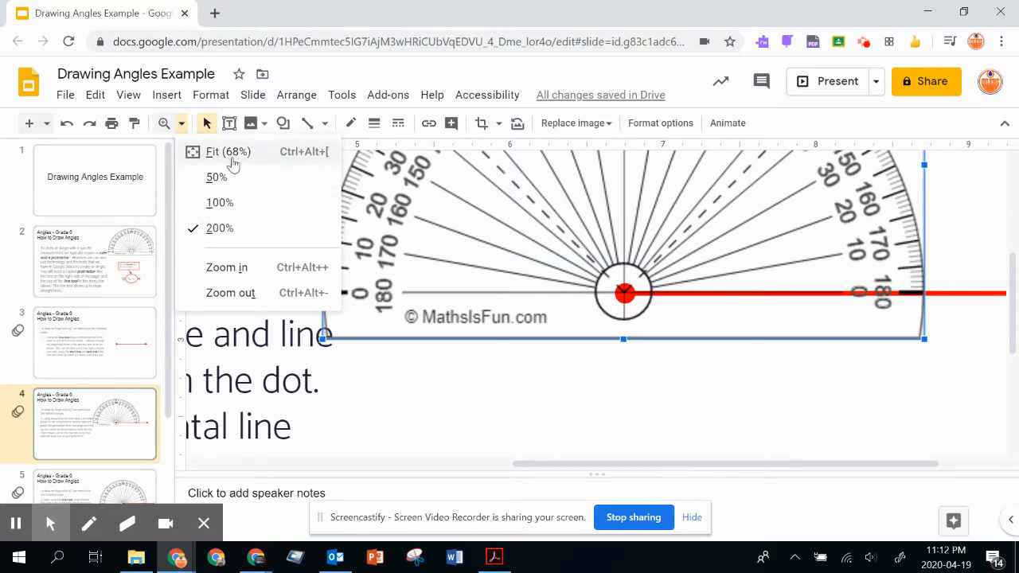
left_click(229, 151)
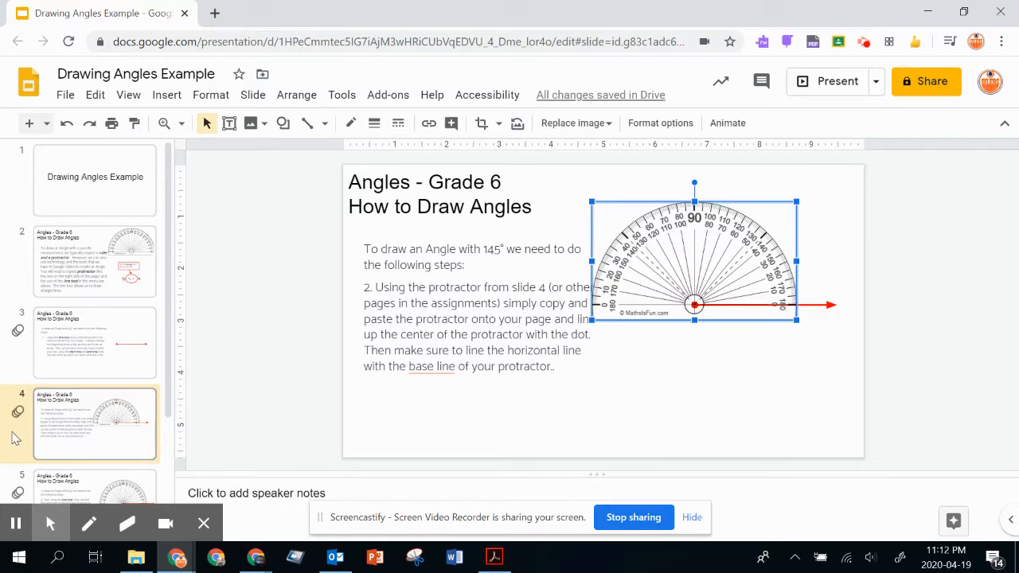
scroll("down", 3)
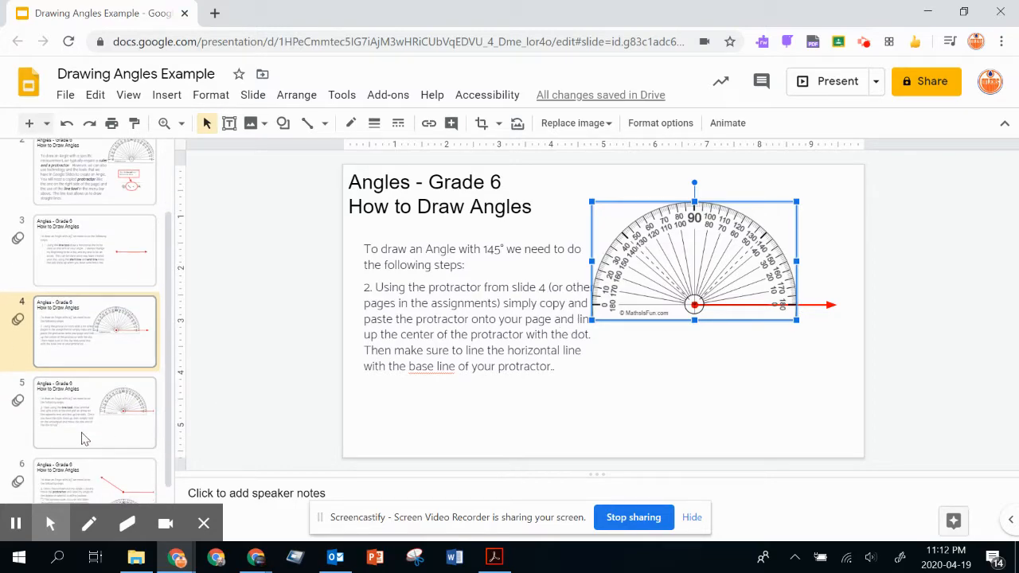
left_click(94, 412)
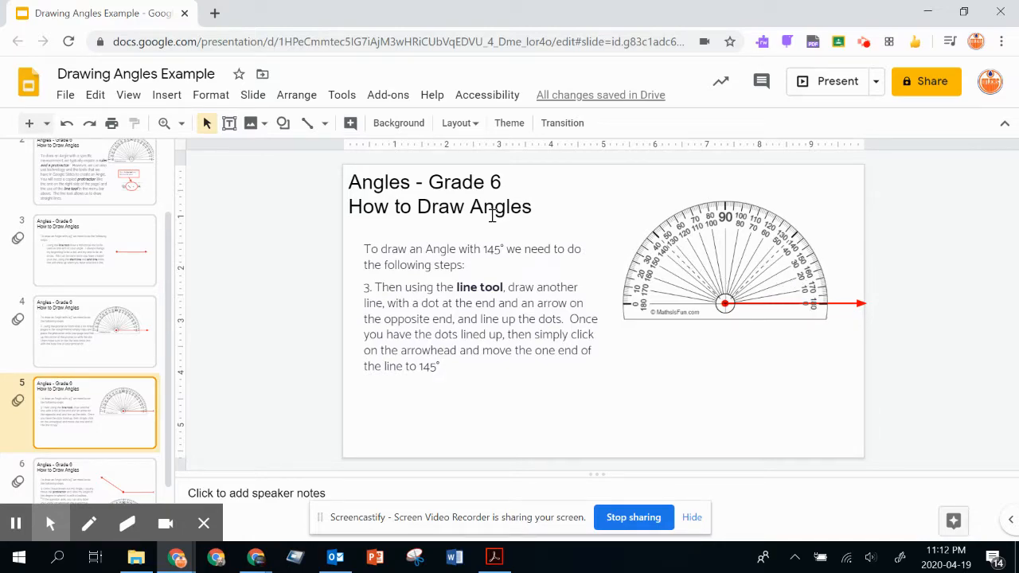
Select the red arrow line on slide 5 and duplicate it from the right-click menu
left_click(324, 123)
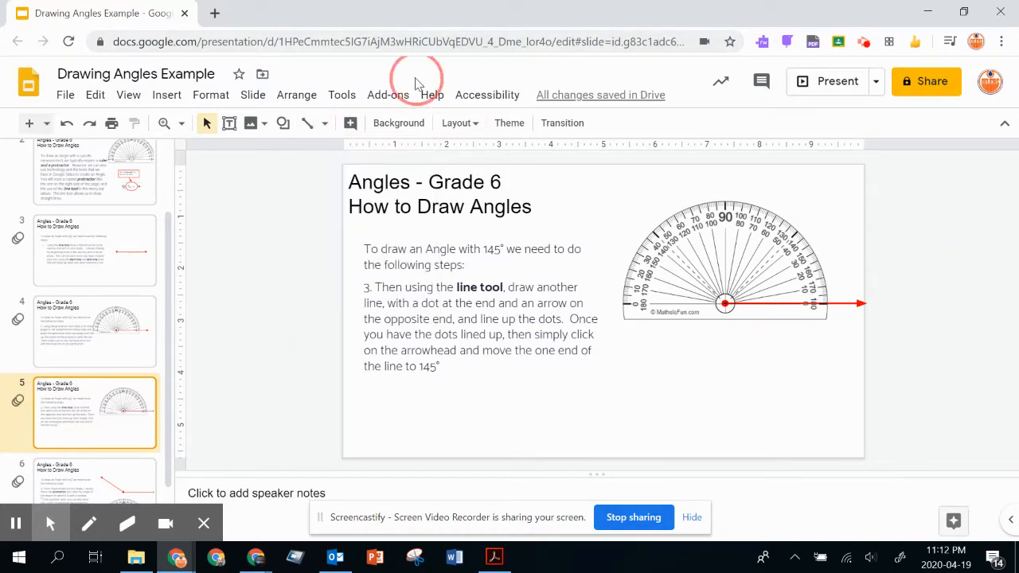
mouse_move(852, 304)
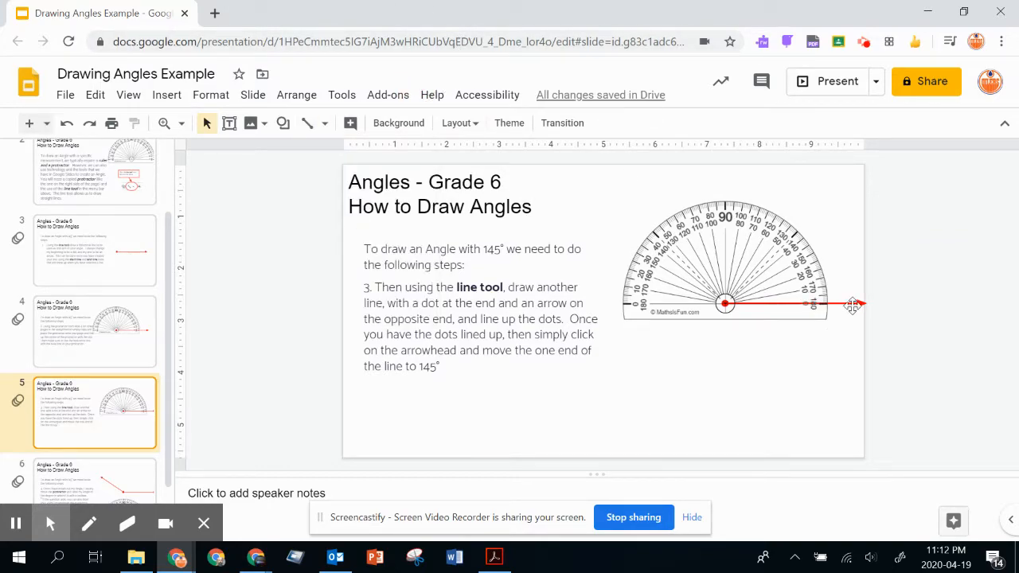
left_click(796, 304)
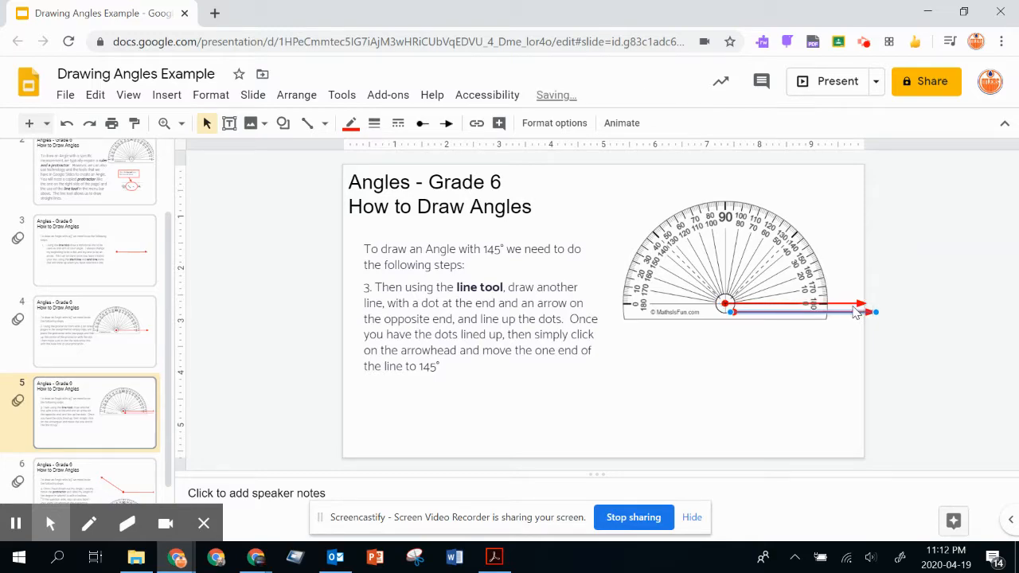
right_click(856, 310)
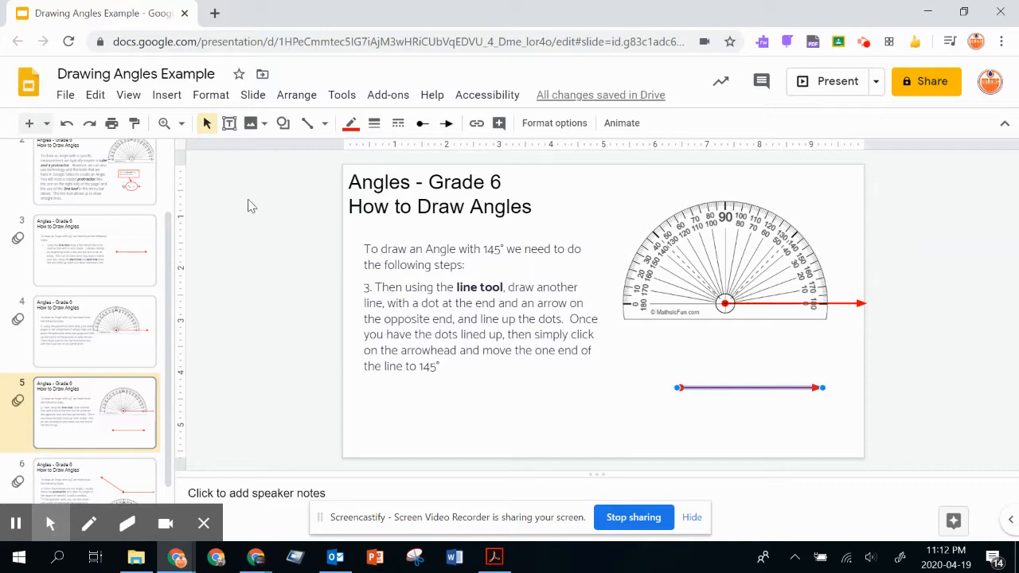
Zoom slide 5 to 200% and scroll to the protractor's centre area
left_click(181, 122)
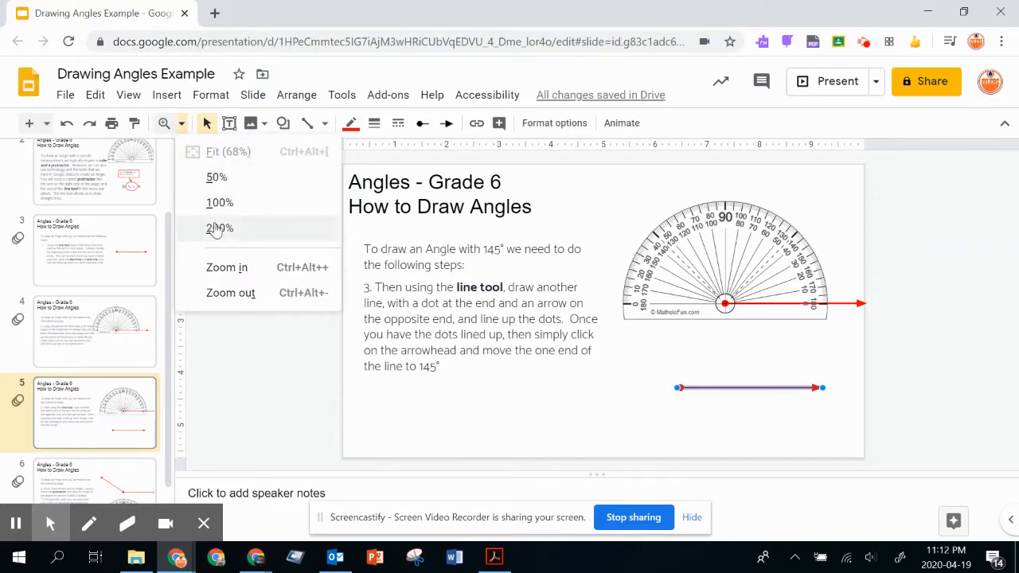
left_click(220, 228)
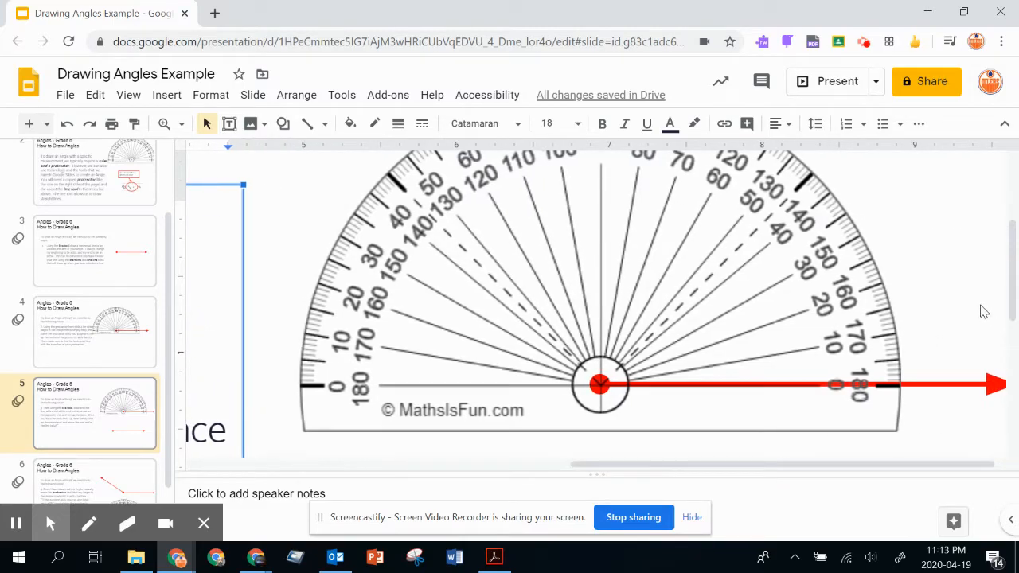
scroll("down", 3)
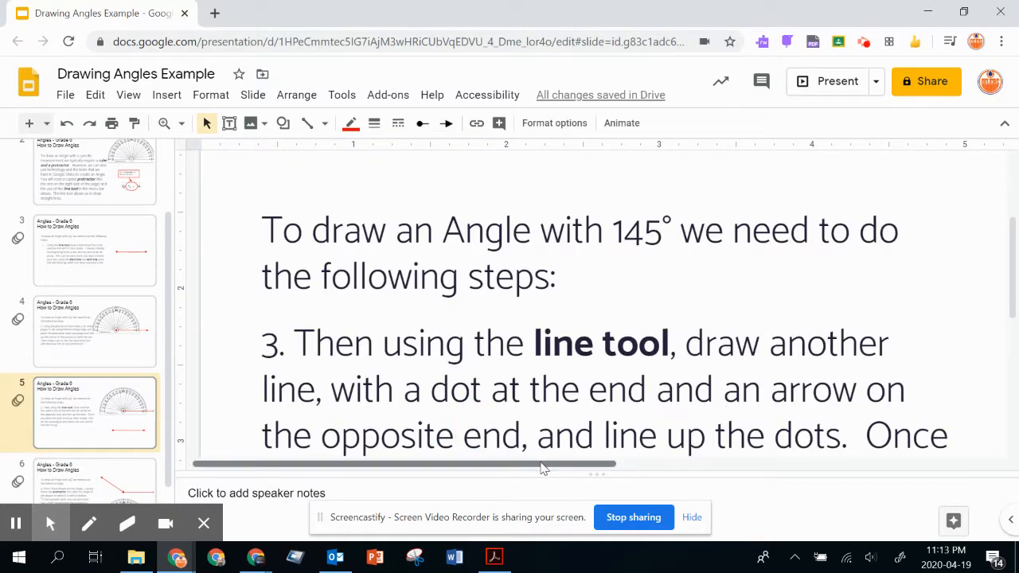
scroll("right", 3)
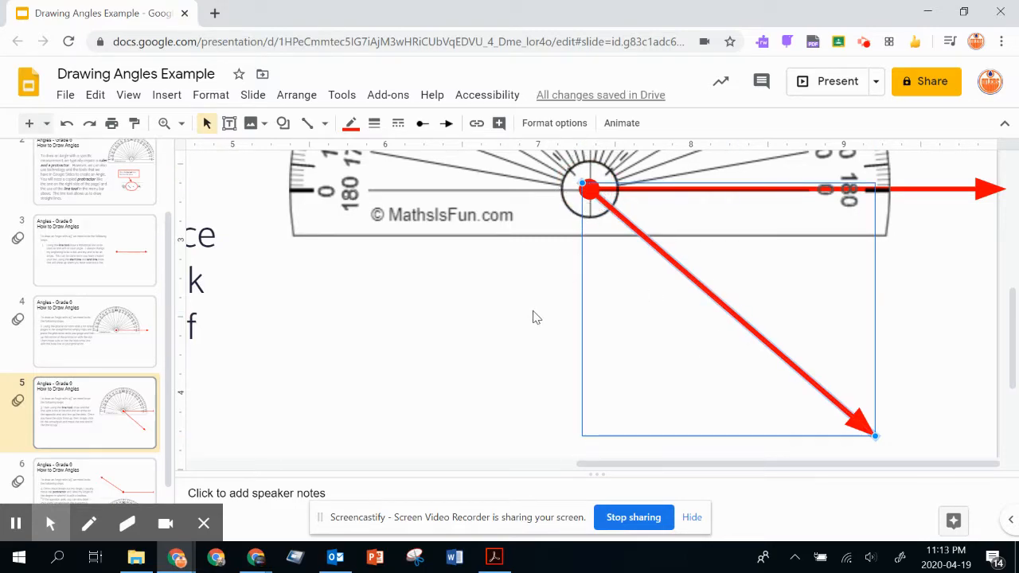
Swing the copied arrow to the 145° mark and align its dot with the protractor centre
left_click(533, 317)
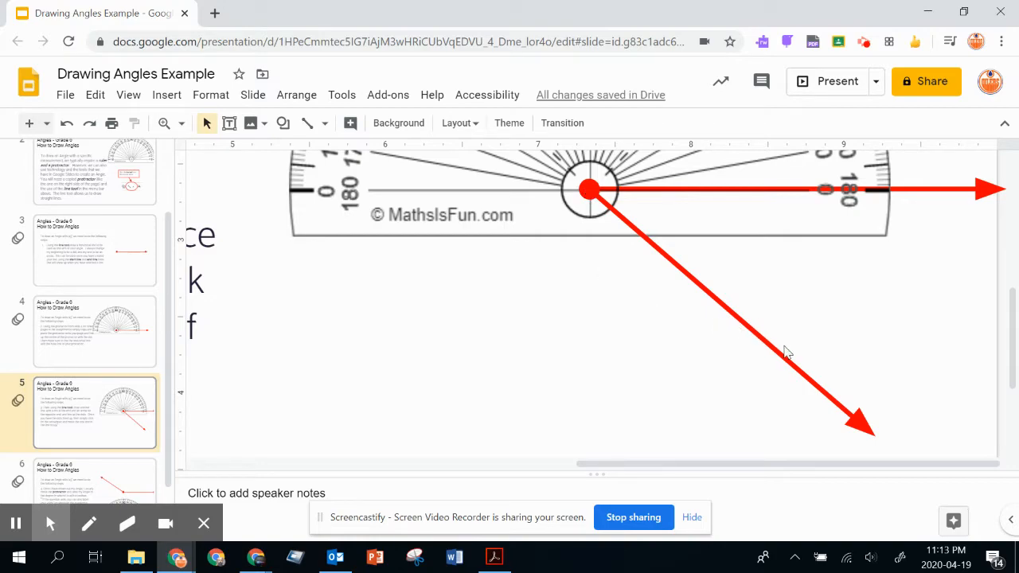
mouse_move(836, 405)
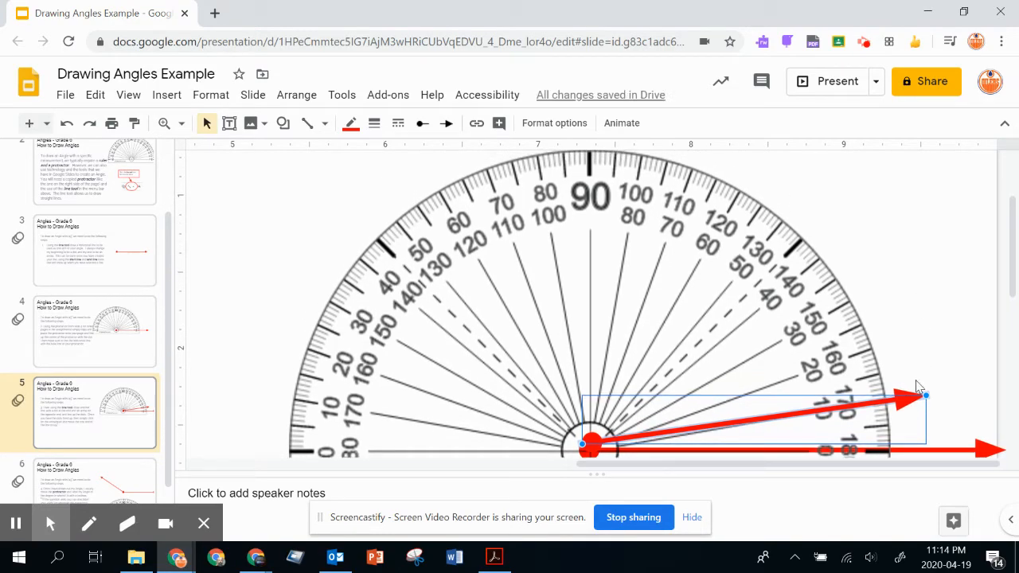
mouse_move(799, 387)
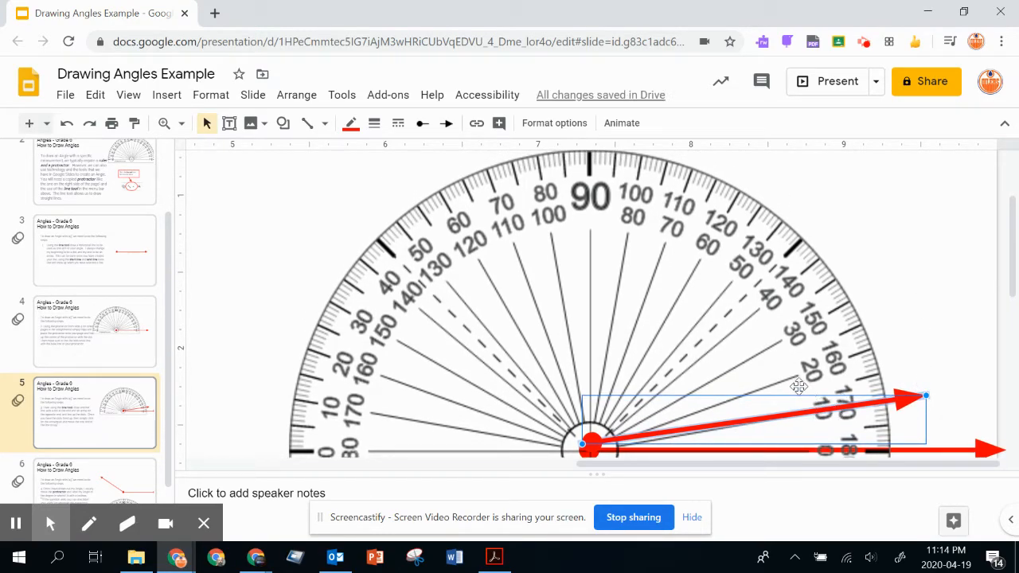
mouse_move(916, 360)
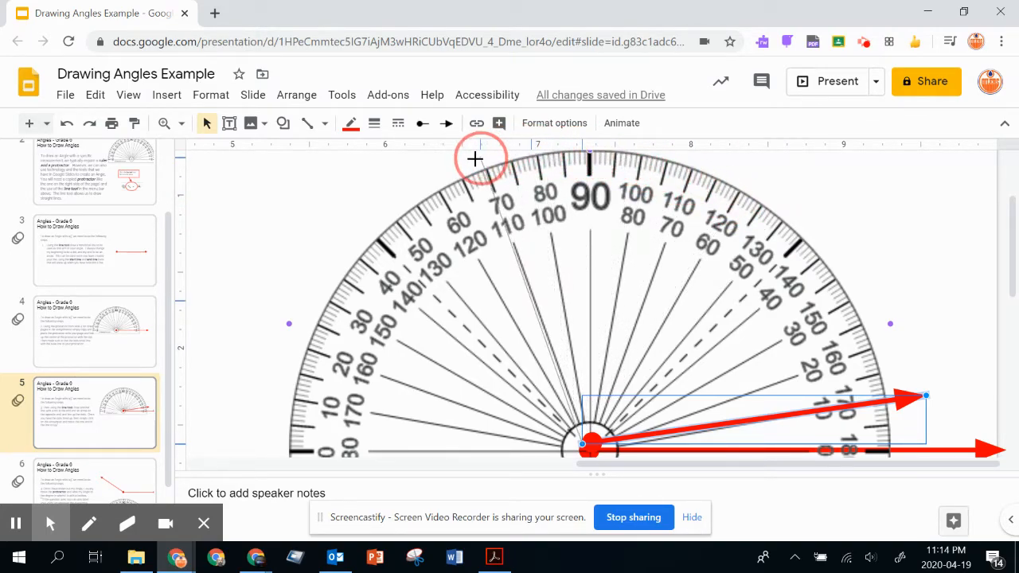
mouse_move(376, 187)
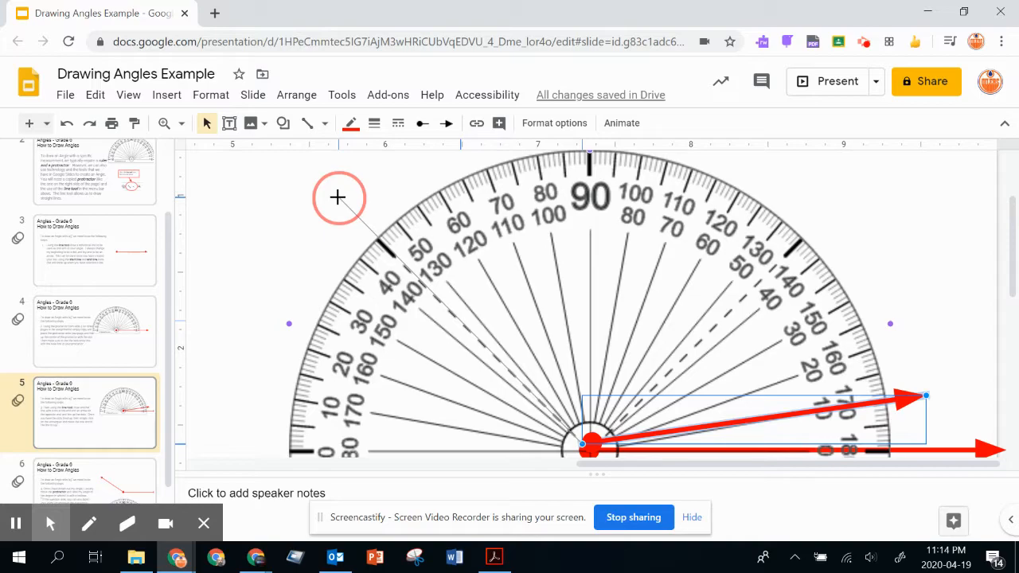
mouse_move(338, 202)
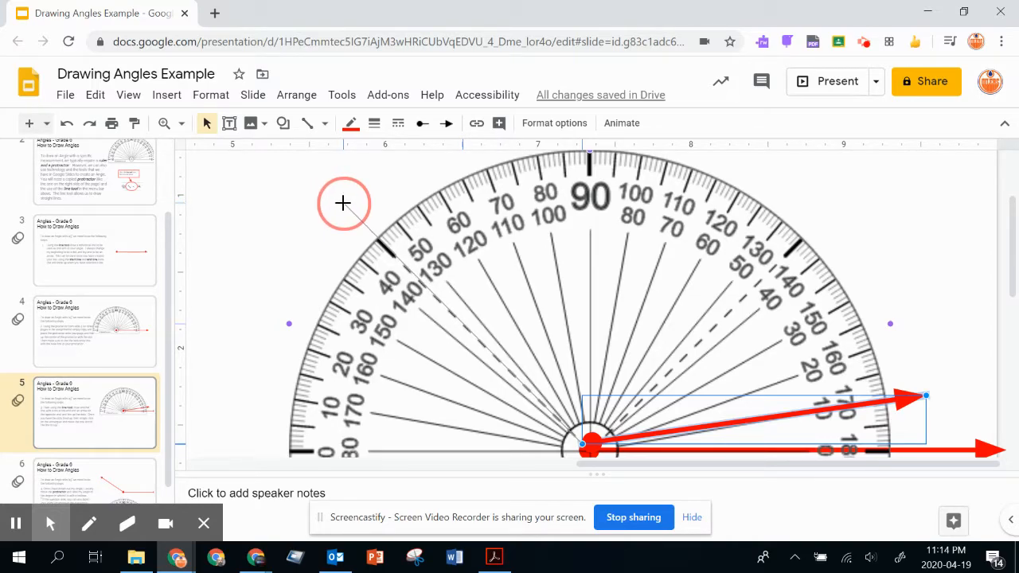
left_click_drag(923, 396, 342, 203)
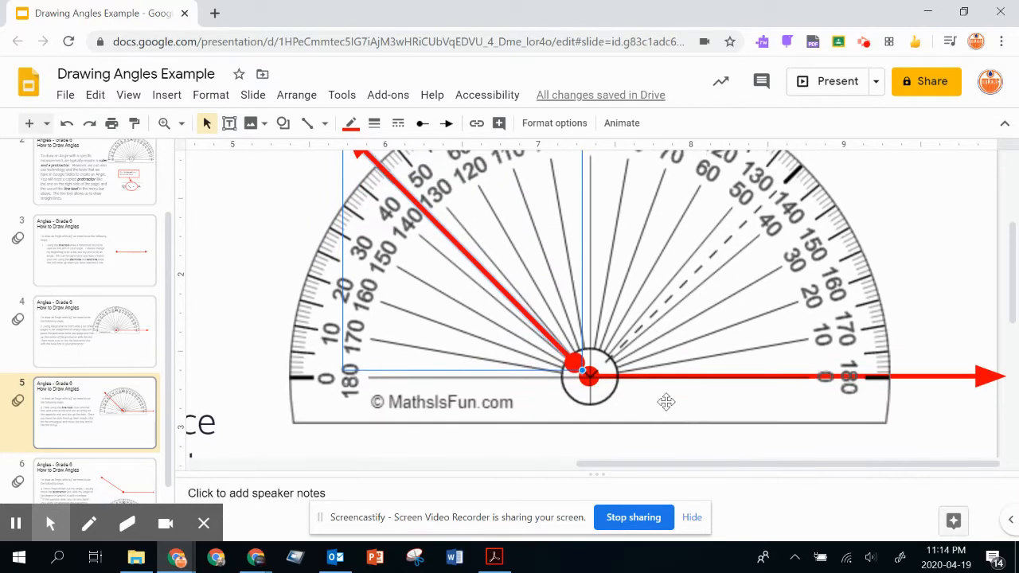
left_click_drag(575, 365, 589, 379)
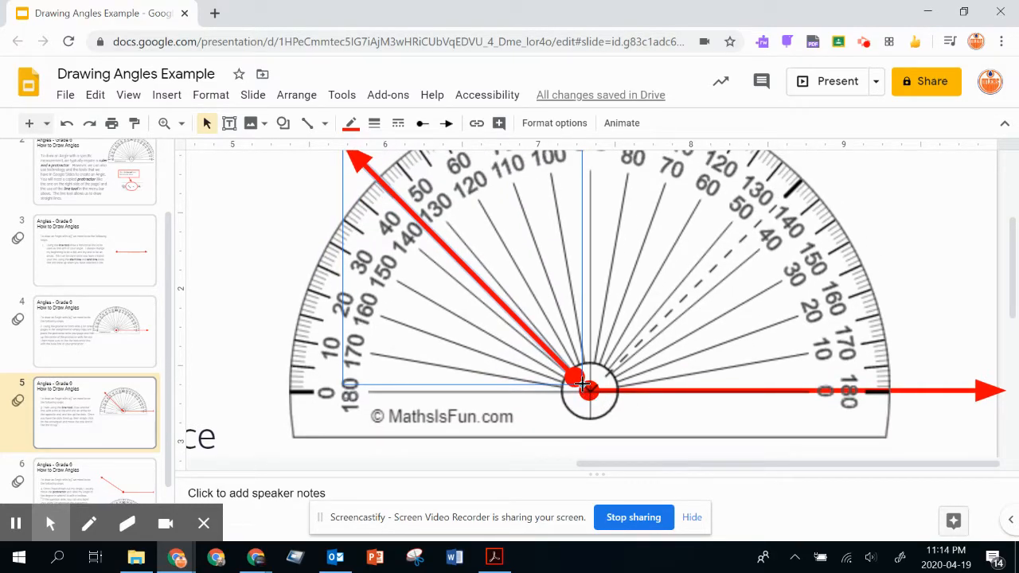
left_click(589, 390)
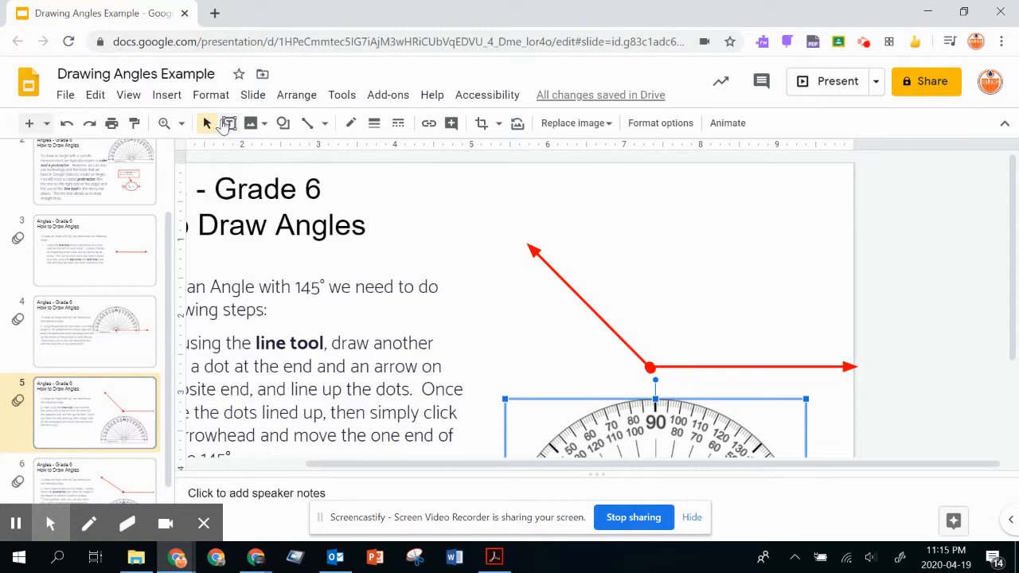
mouse_move(229, 123)
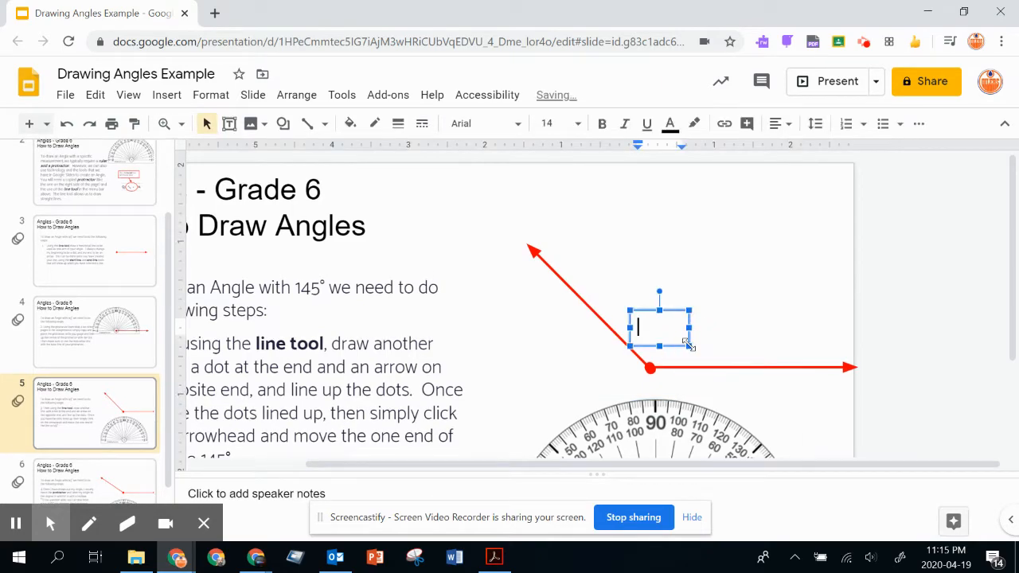
Type '145' into a new text box above the angle's vertex
type("145")
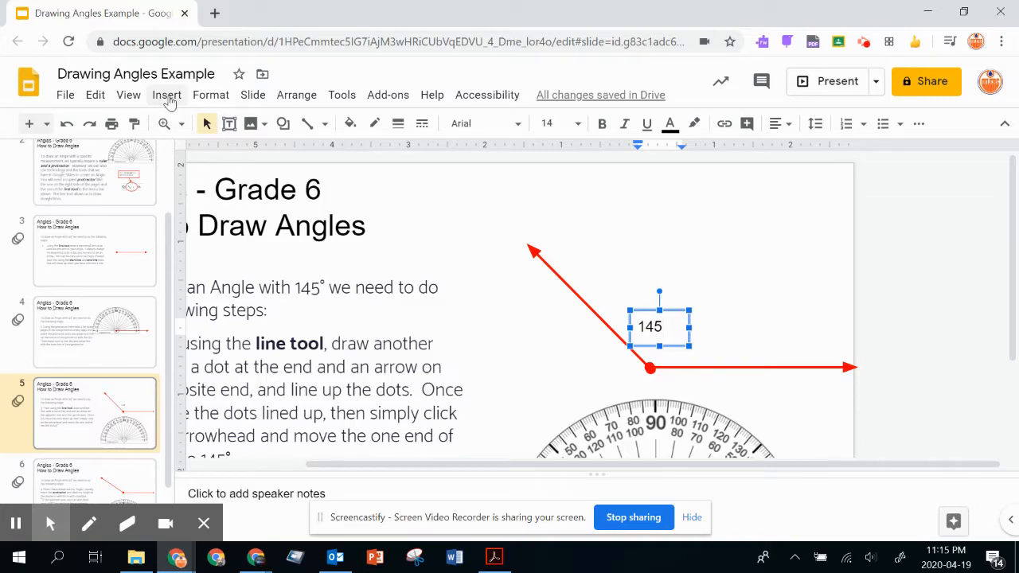
Append a degree symbol from Special characters so the label reads '145°'
left_click(167, 94)
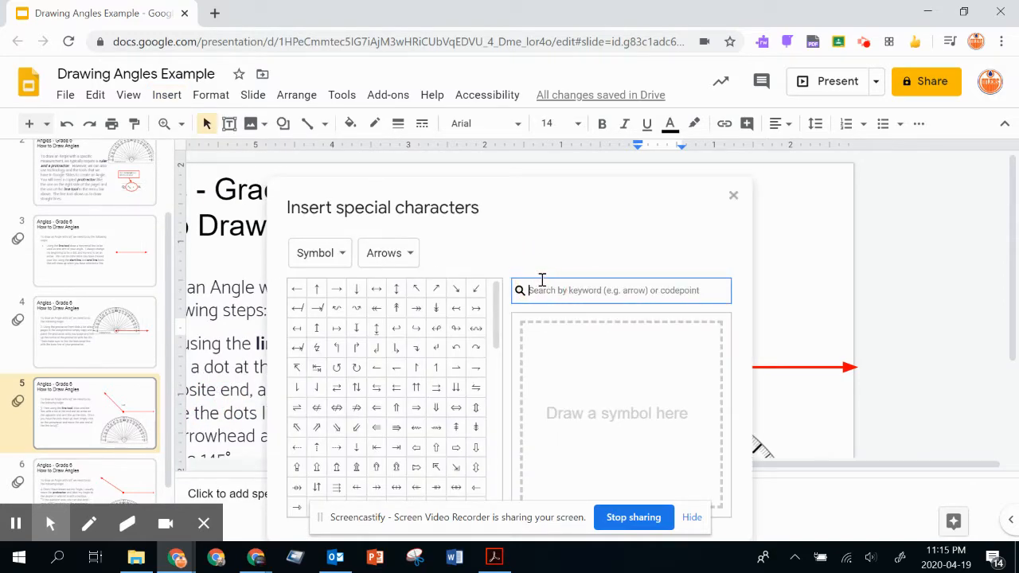
type("degree")
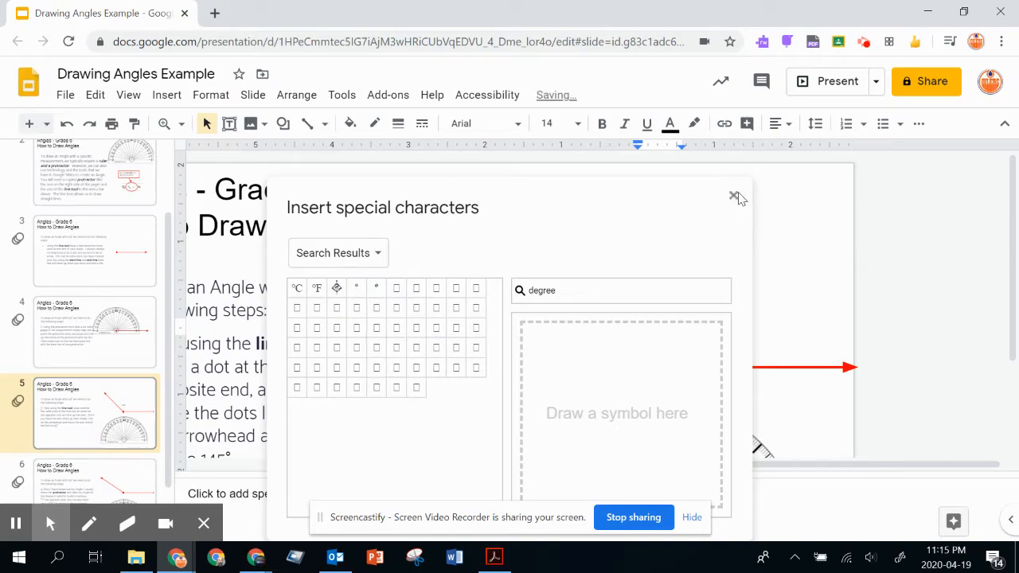
left_click(734, 196)
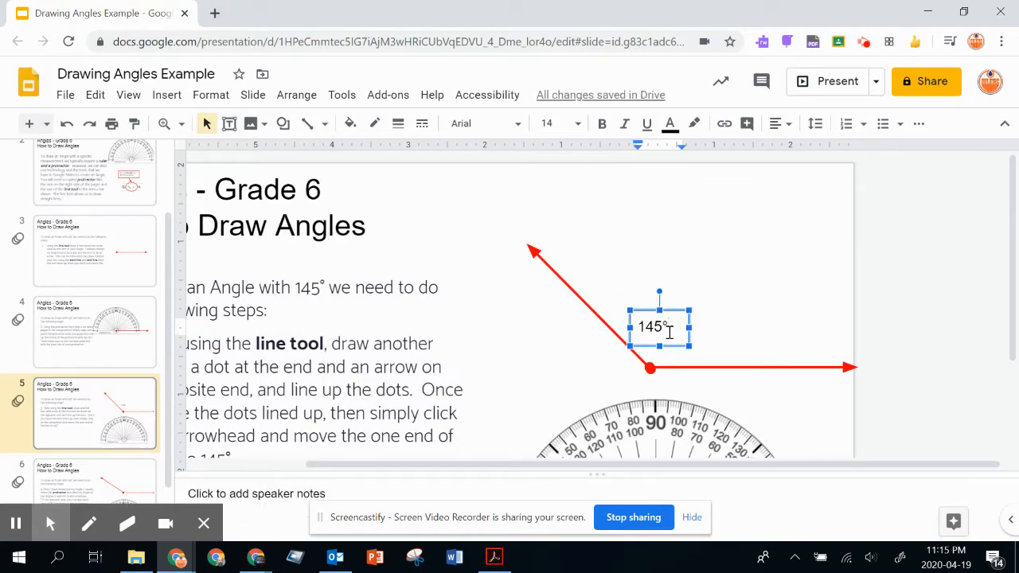
left_click(587, 328)
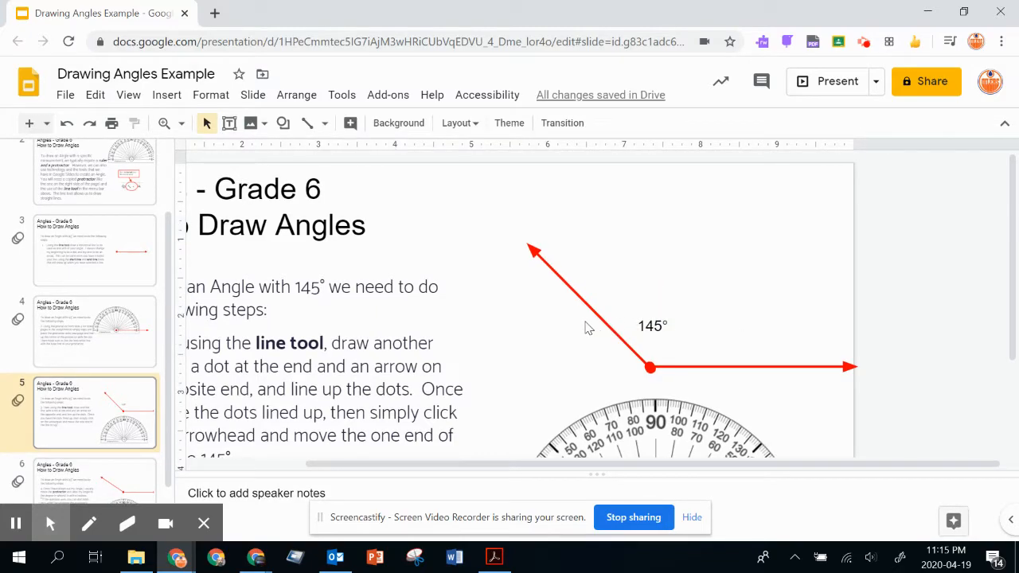
mouse_move(647, 318)
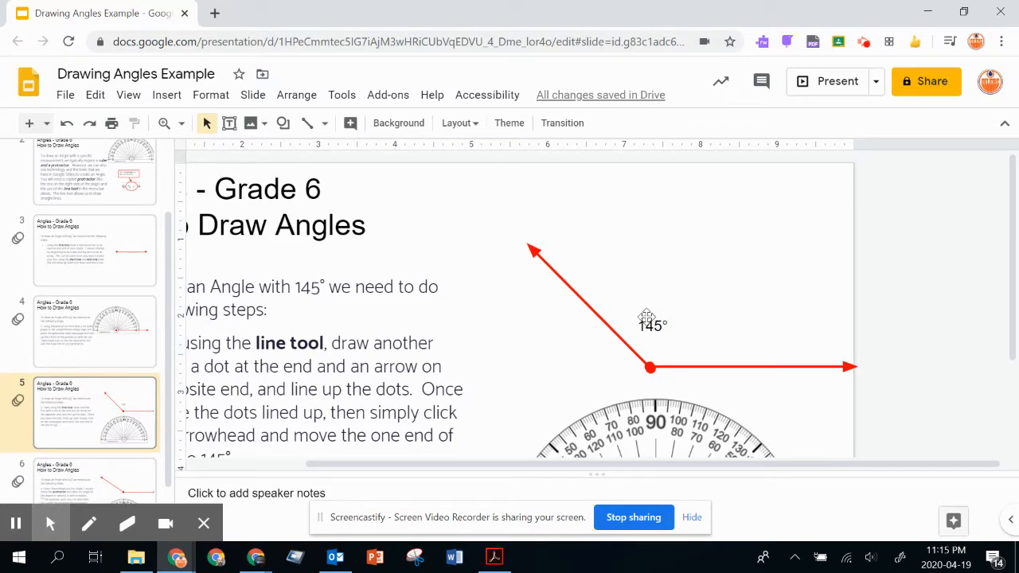
mouse_move(508, 223)
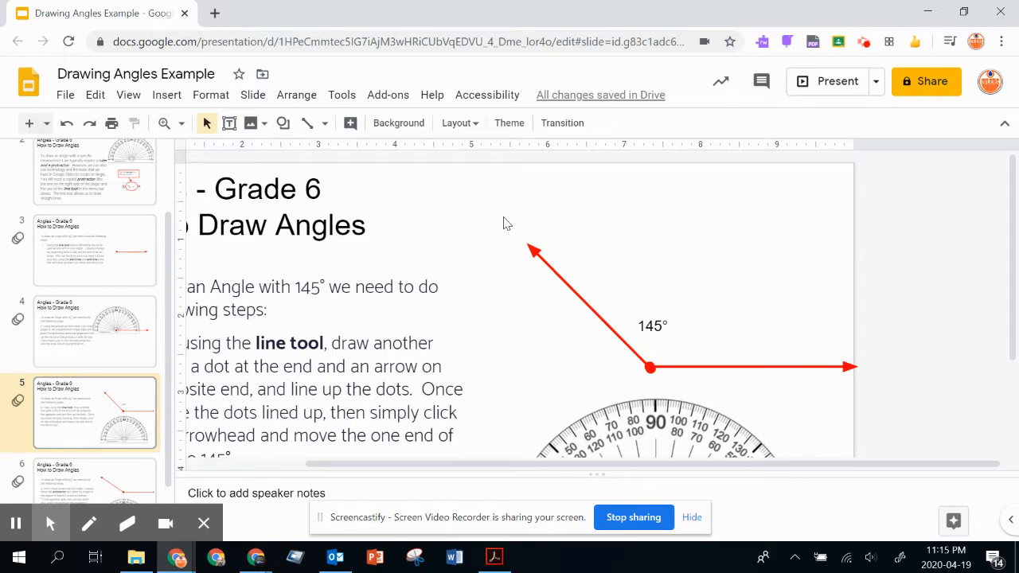
mouse_move(230, 122)
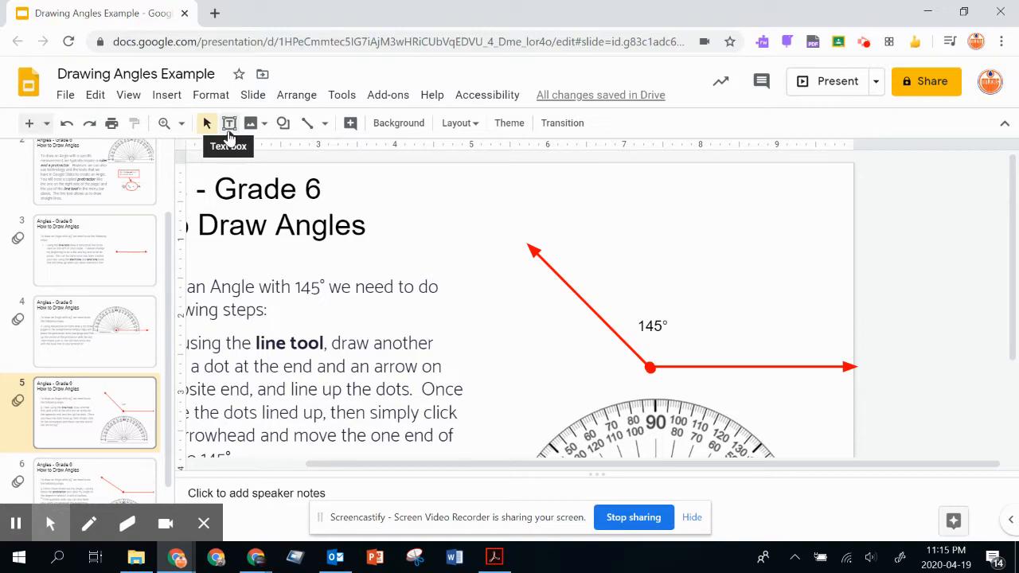
Add text boxes labelling A at the upper arrow tip, B at the vertex, C at the right tip
left_click(229, 124)
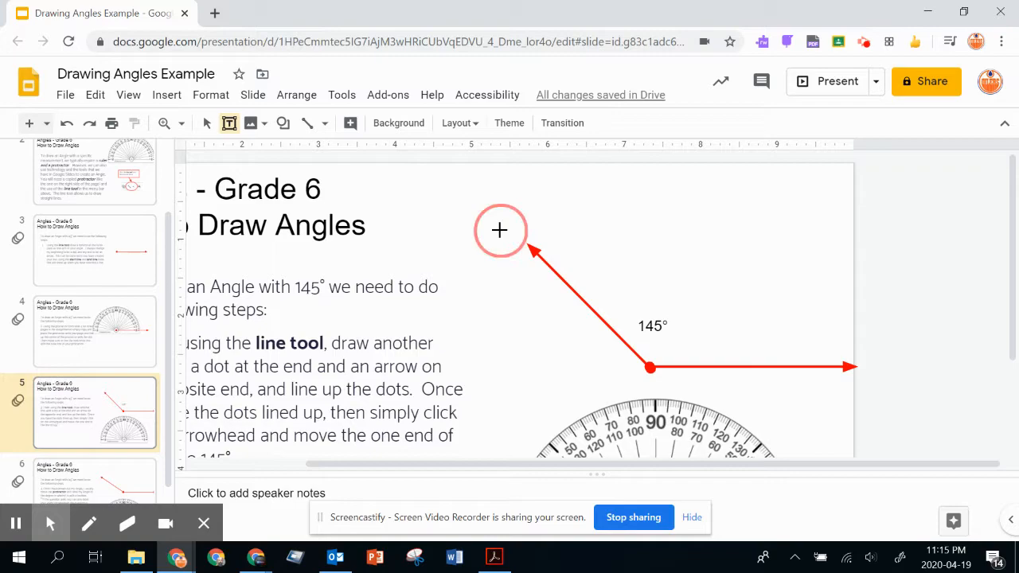
left_click(500, 231)
type("A")
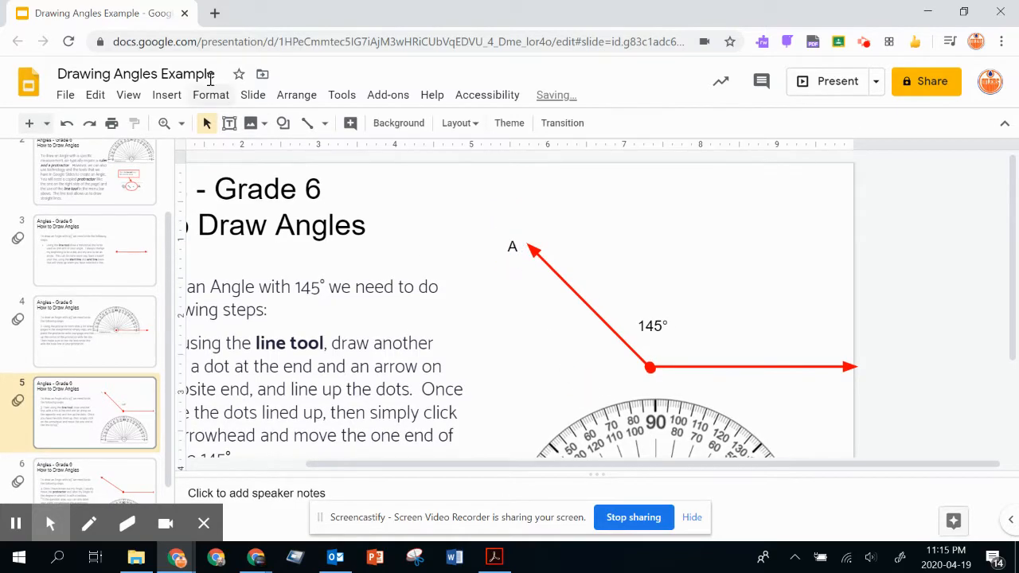
left_click(650, 368)
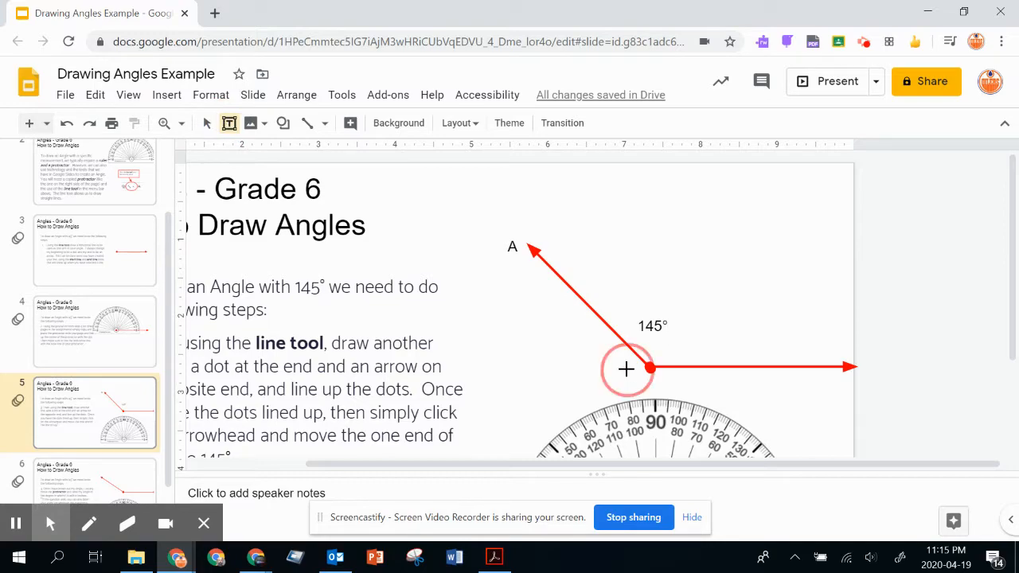
left_click(649, 368)
type("C")
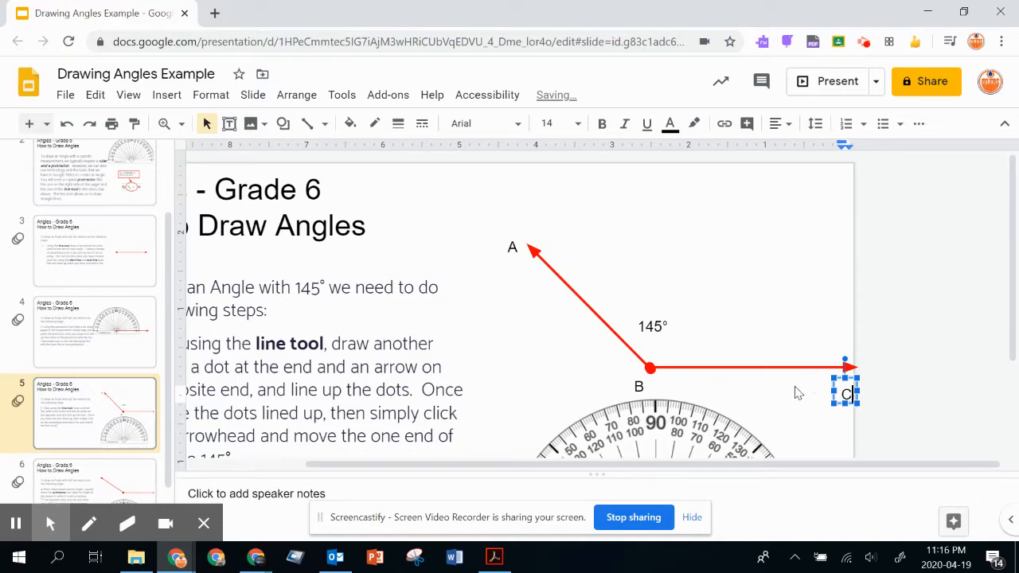
left_click(555, 246)
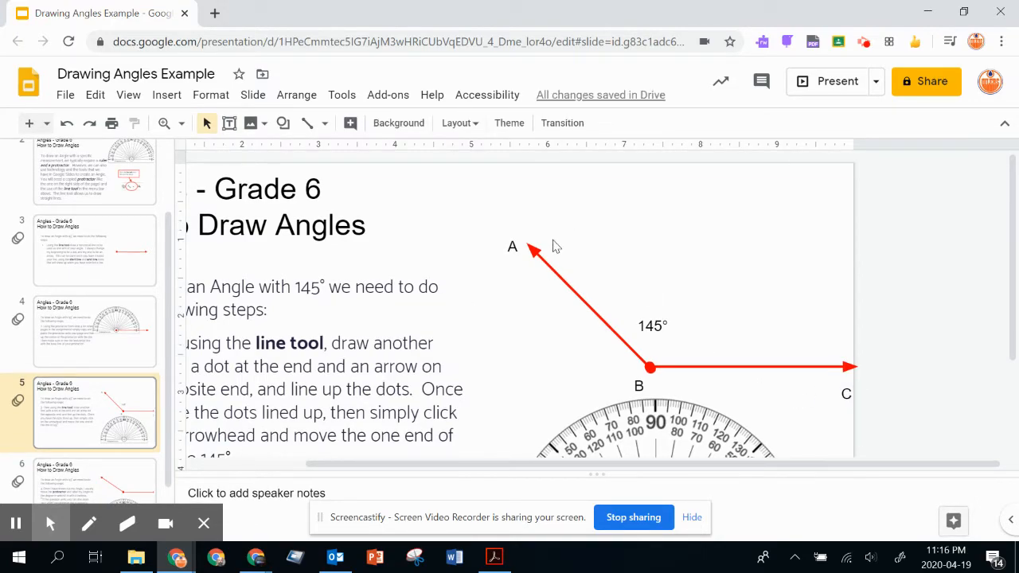
mouse_move(305, 207)
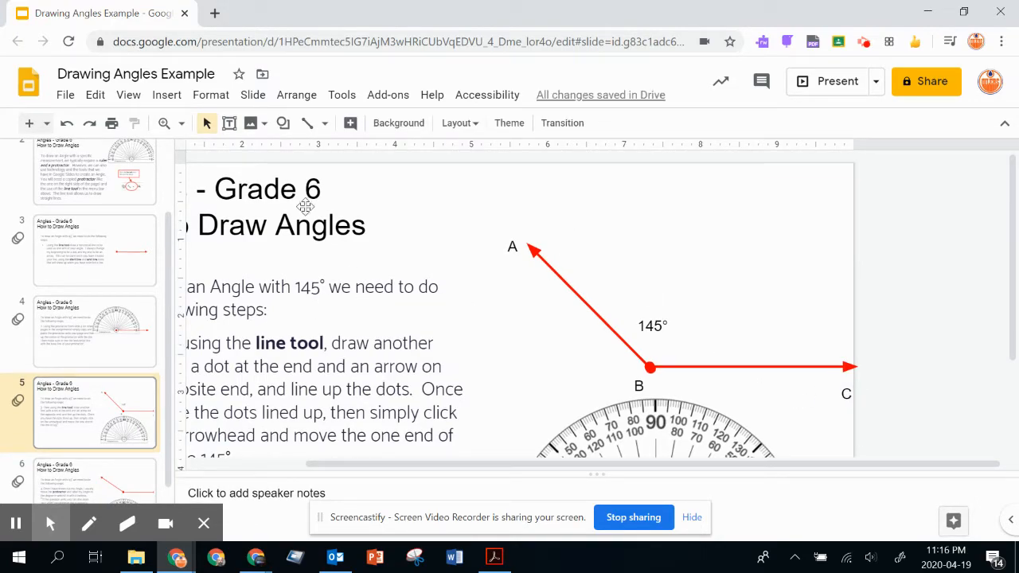
mouse_move(282, 122)
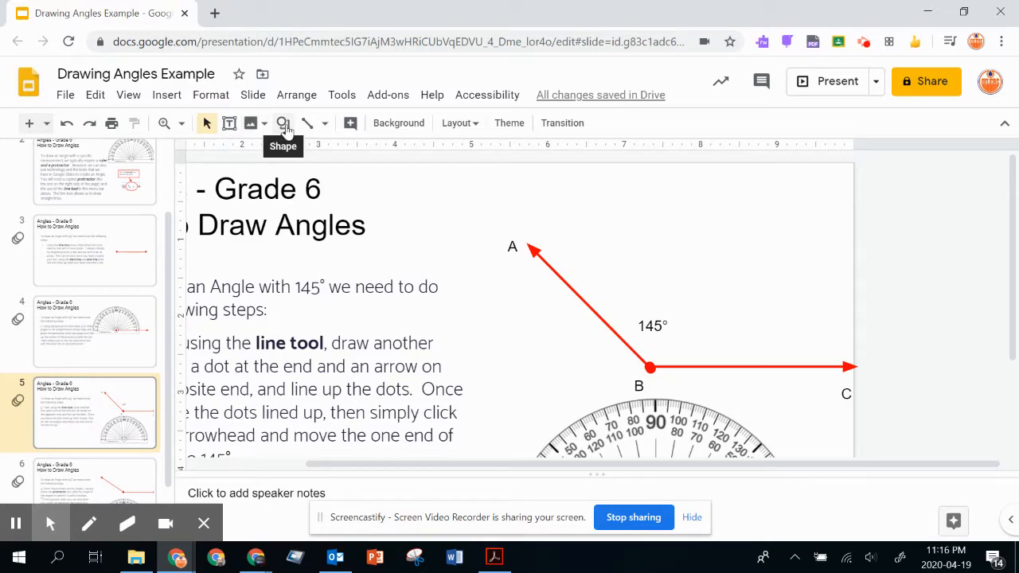
Insert a Pie shape and move and adjust it into the angle at vertex B
left_click(283, 122)
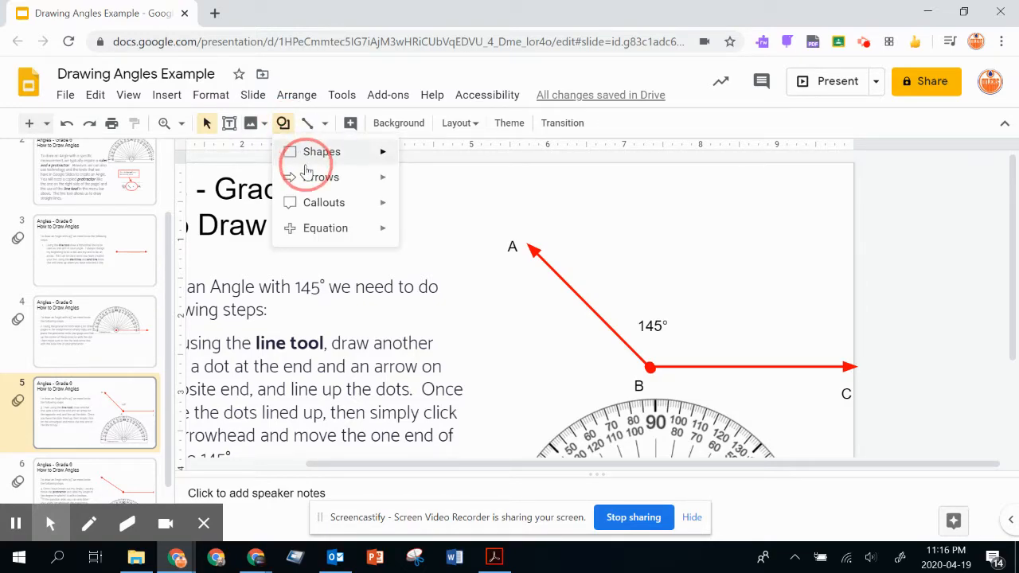
left_click(322, 152)
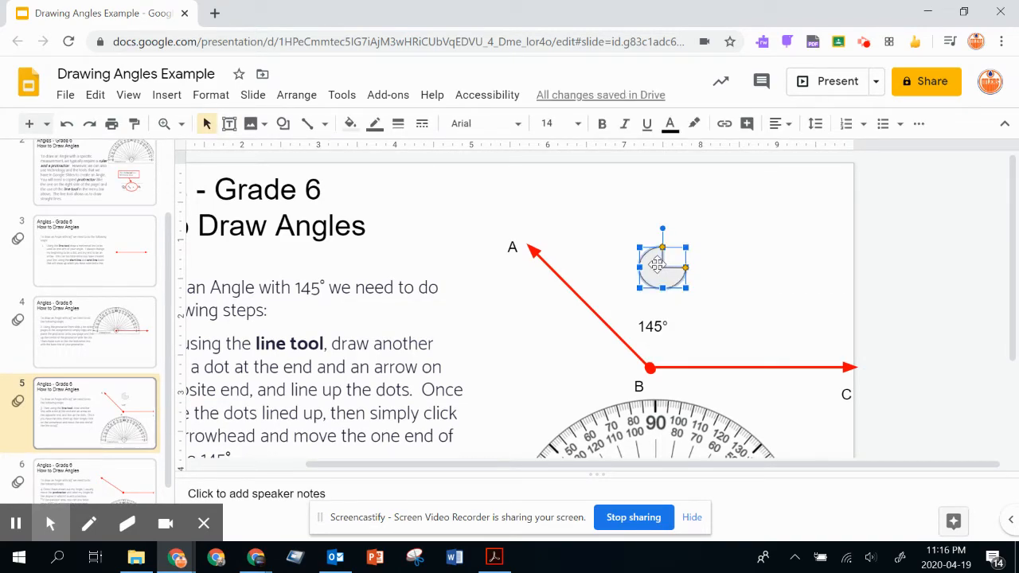
left_click_drag(661, 262, 653, 319)
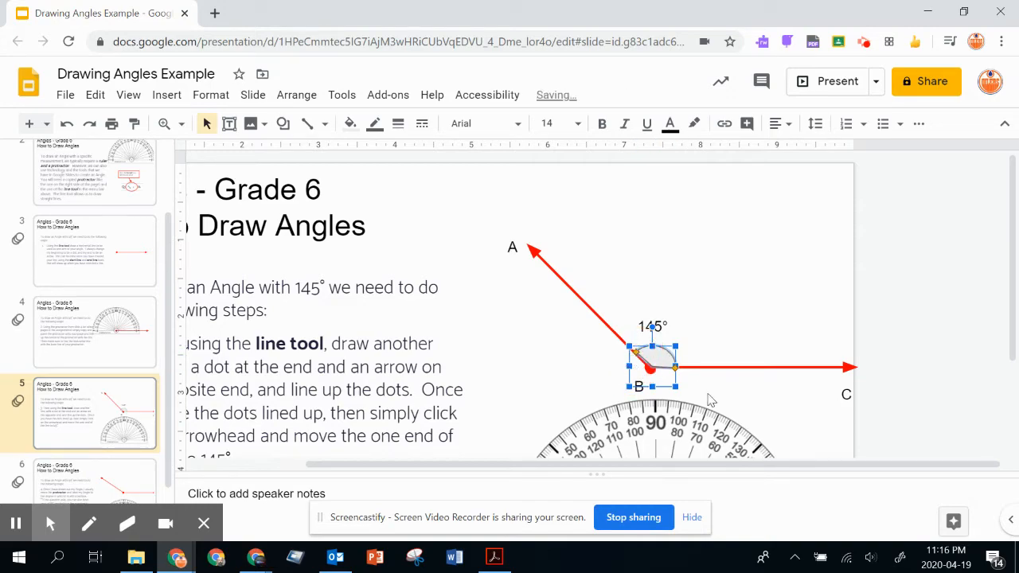
left_click(711, 401)
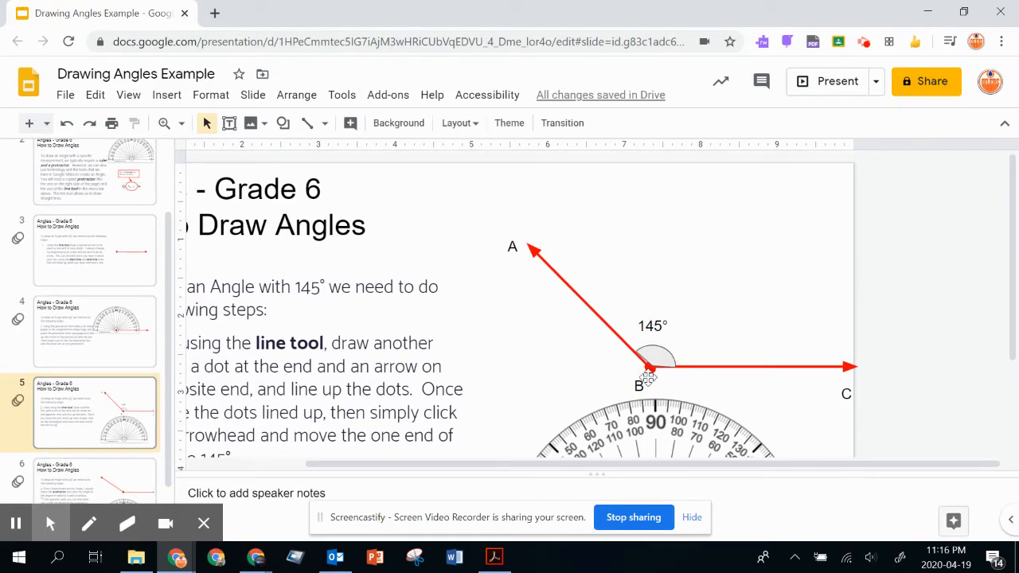
left_click(653, 358)
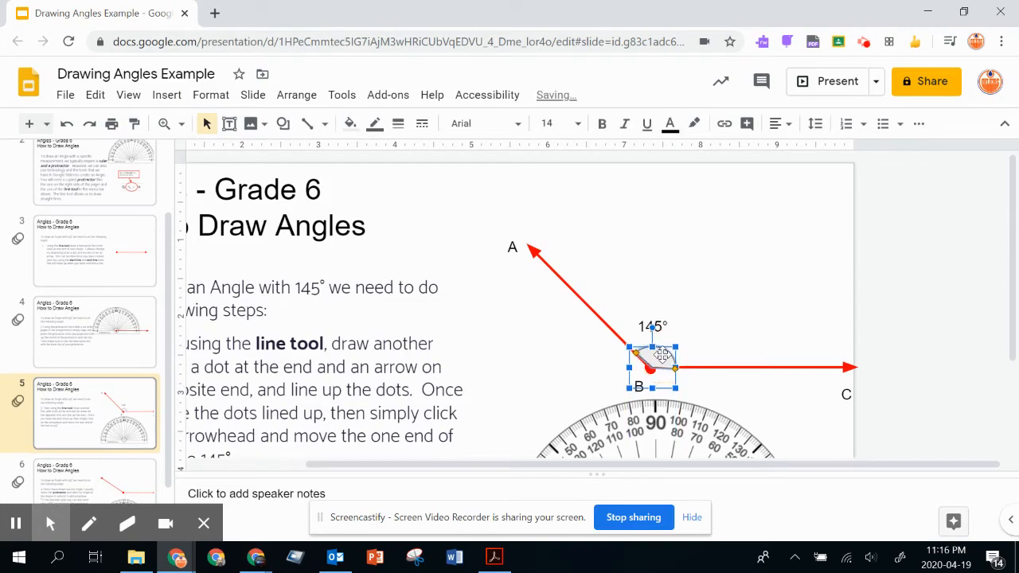
left_click(653, 430)
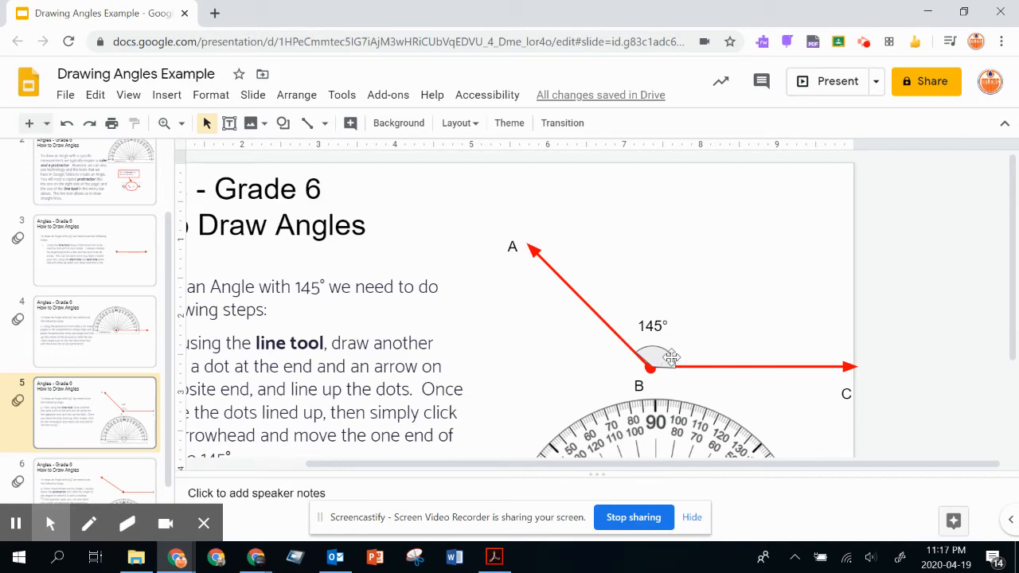
mouse_move(545, 366)
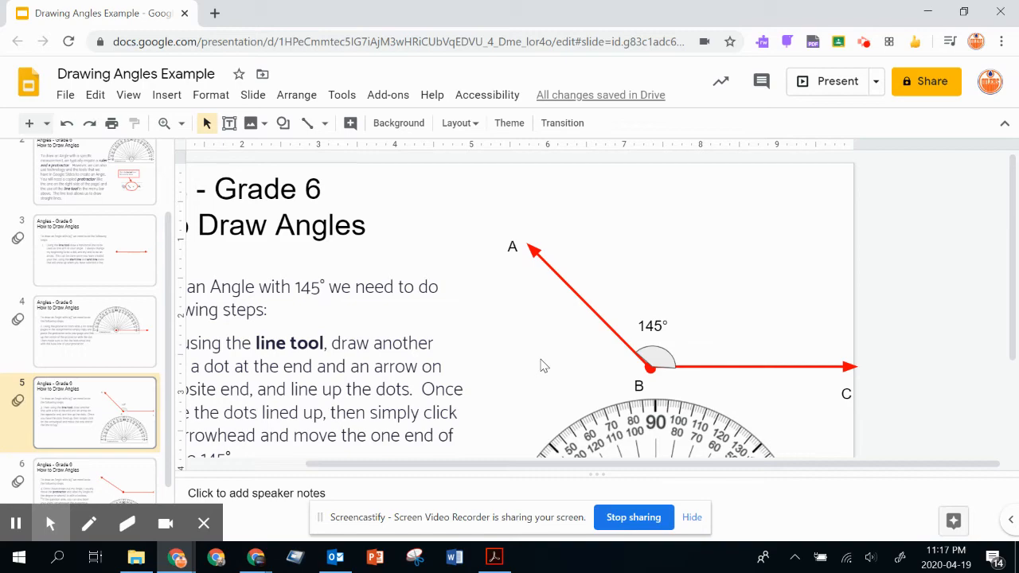
mouse_move(757, 243)
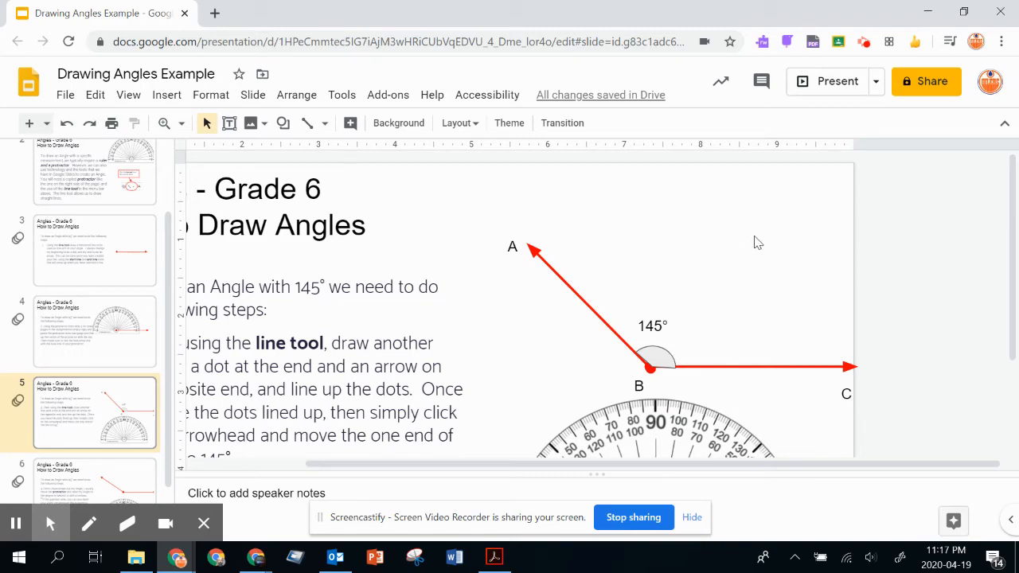
mouse_move(544, 292)
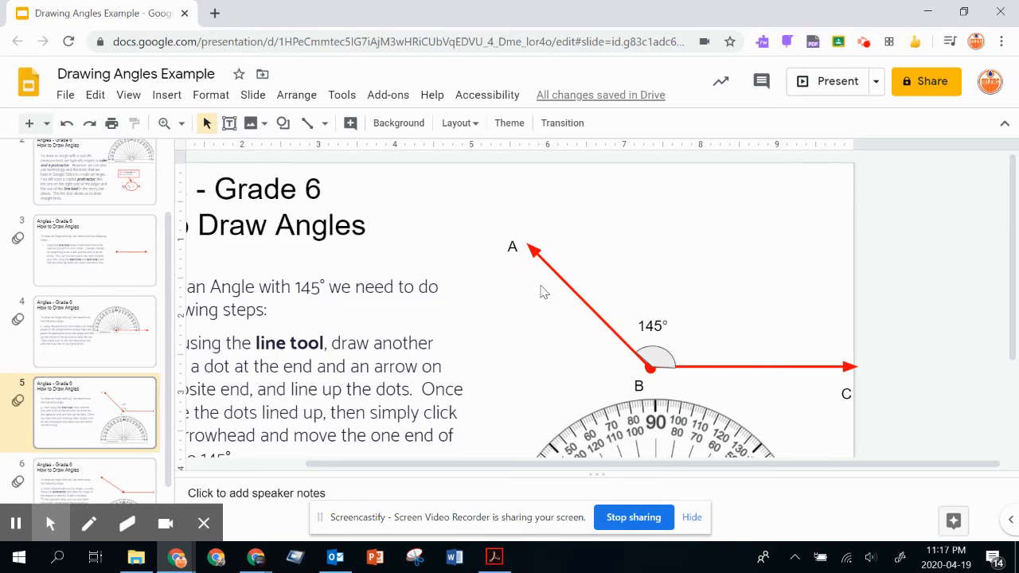
mouse_move(557, 268)
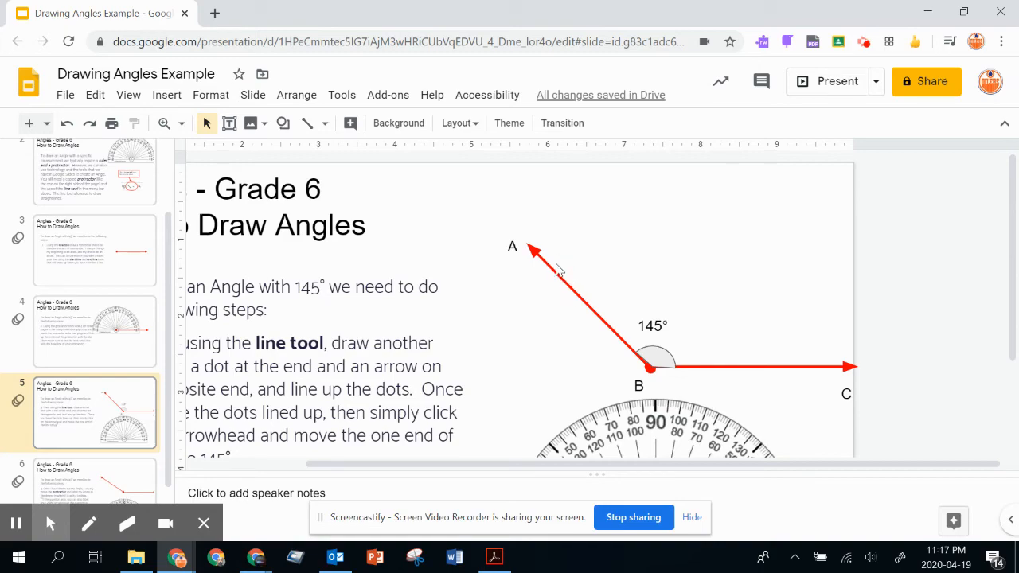
mouse_move(834, 187)
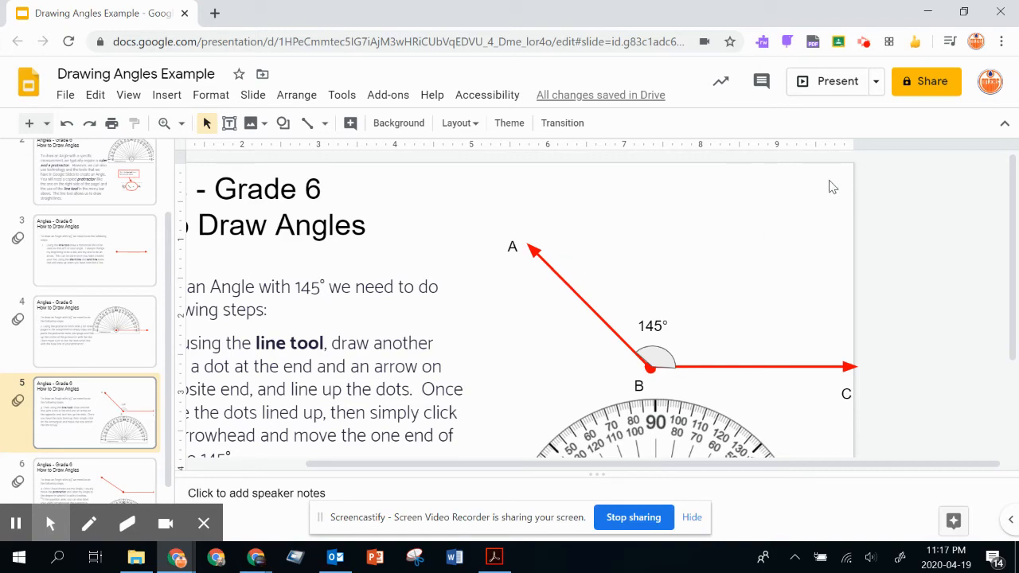